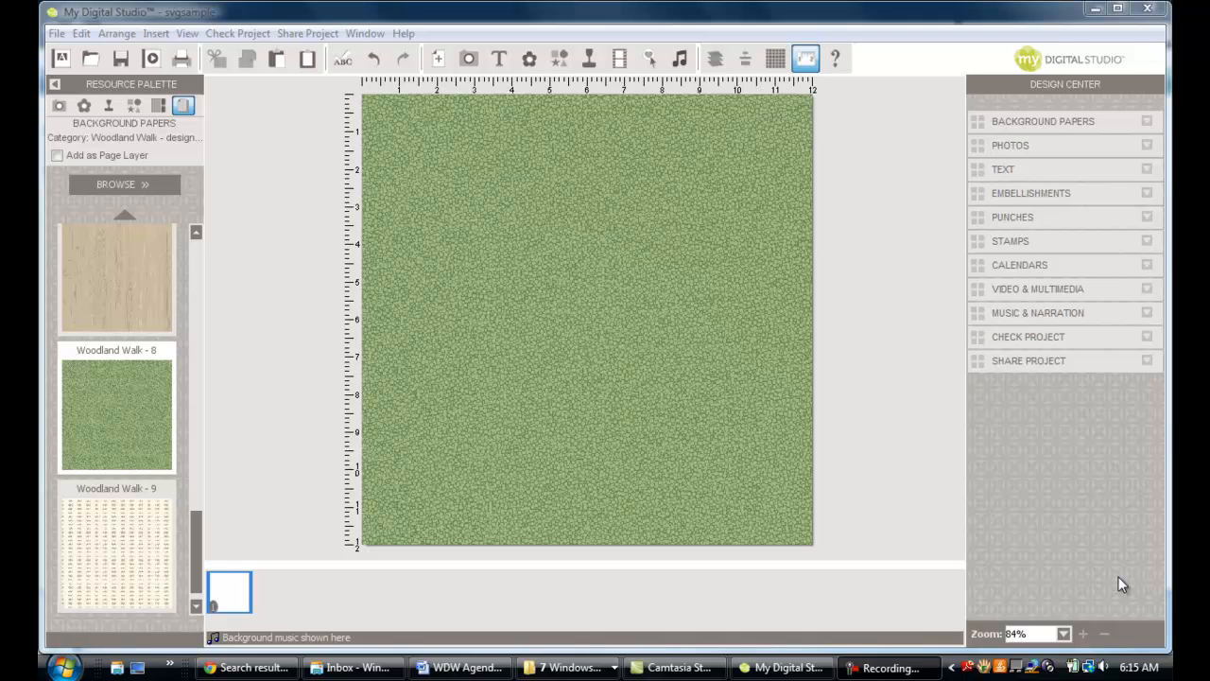
mouse_move(1169, 537)
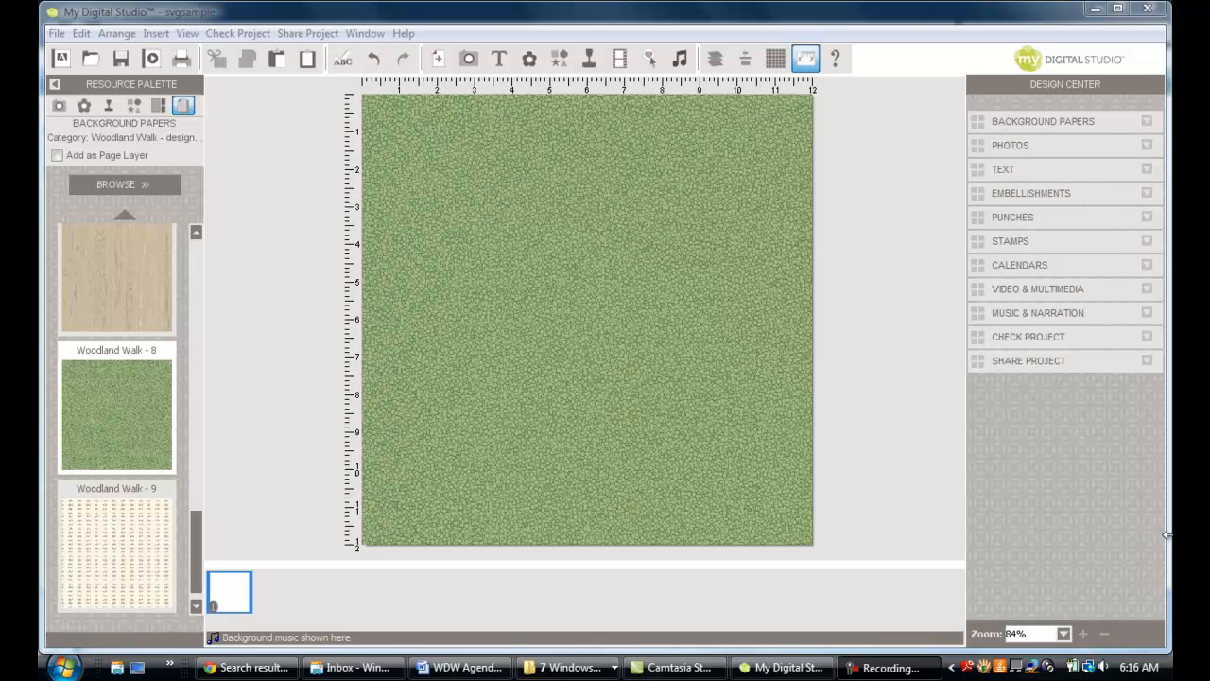
mouse_move(737, 647)
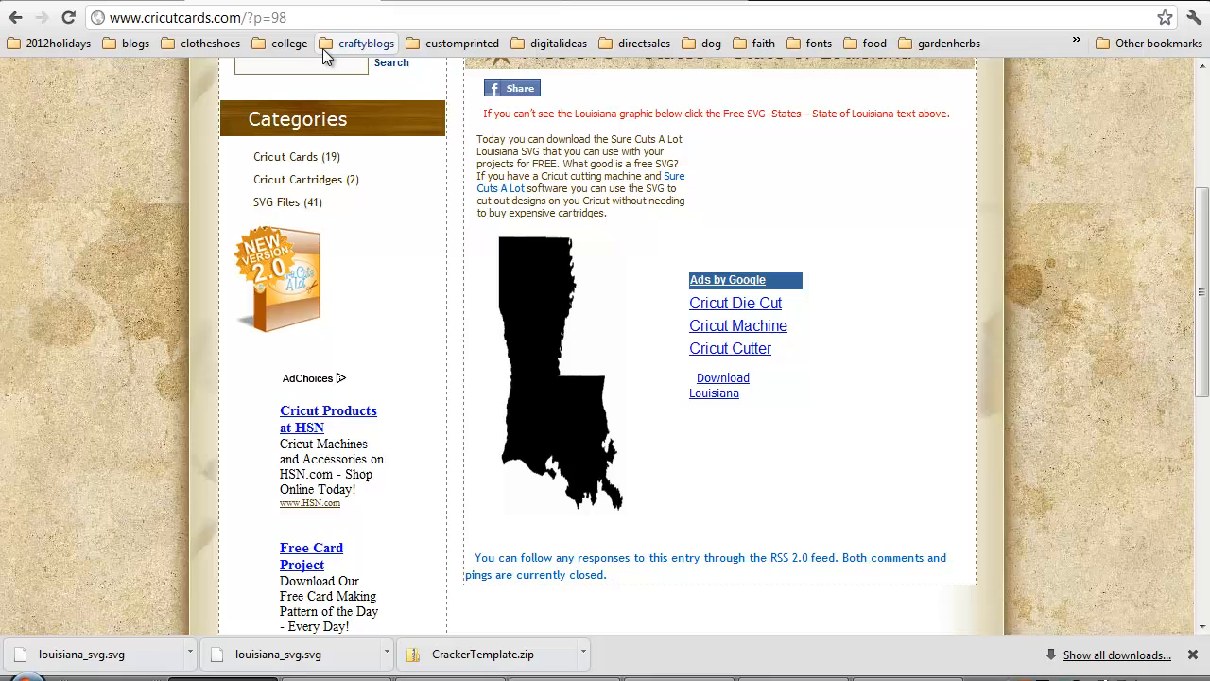
mouse_move(385, 49)
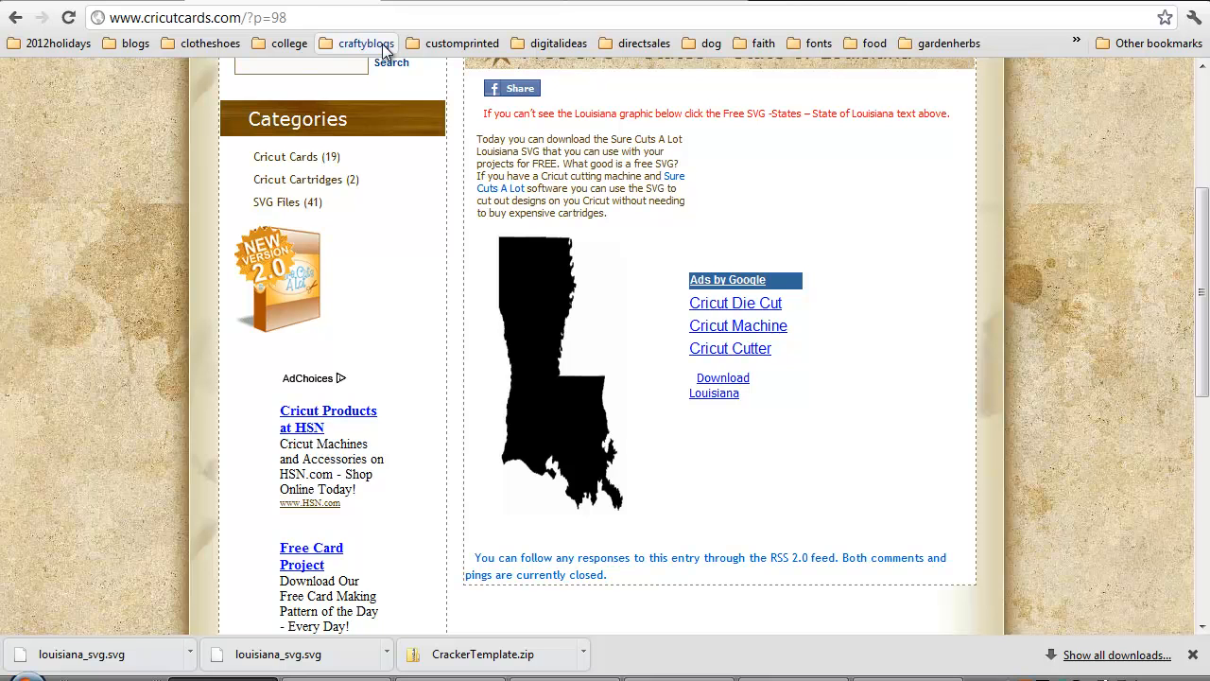
mouse_move(555, 268)
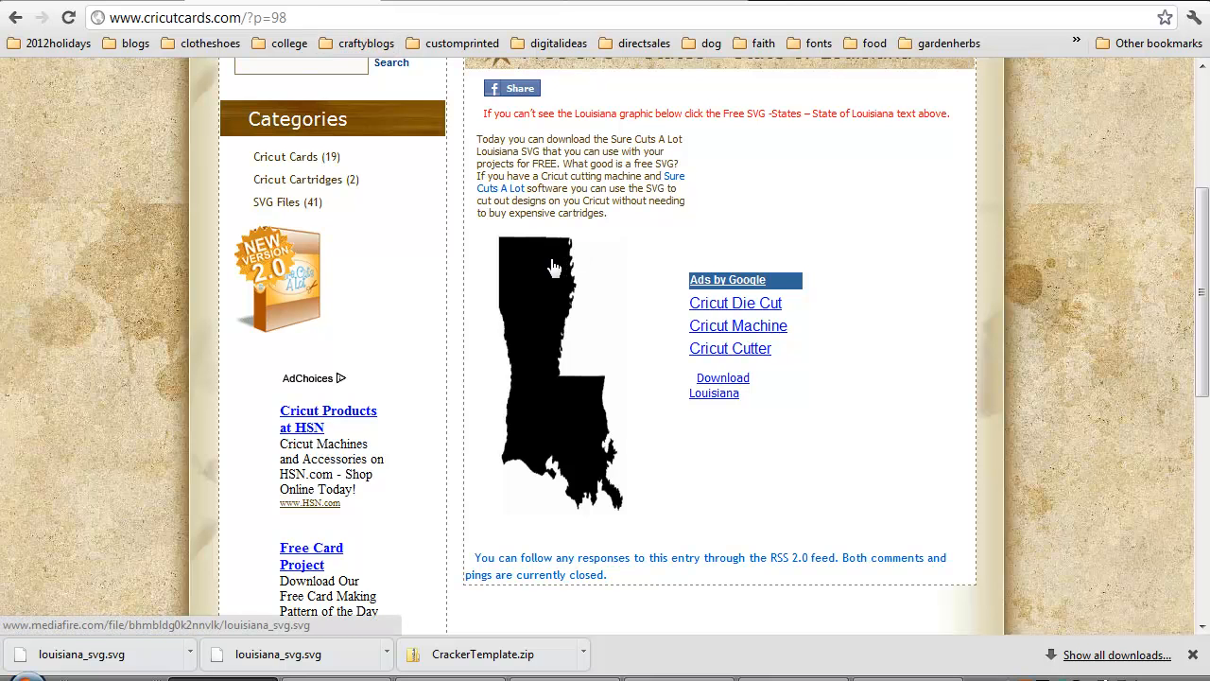
mouse_move(734, 374)
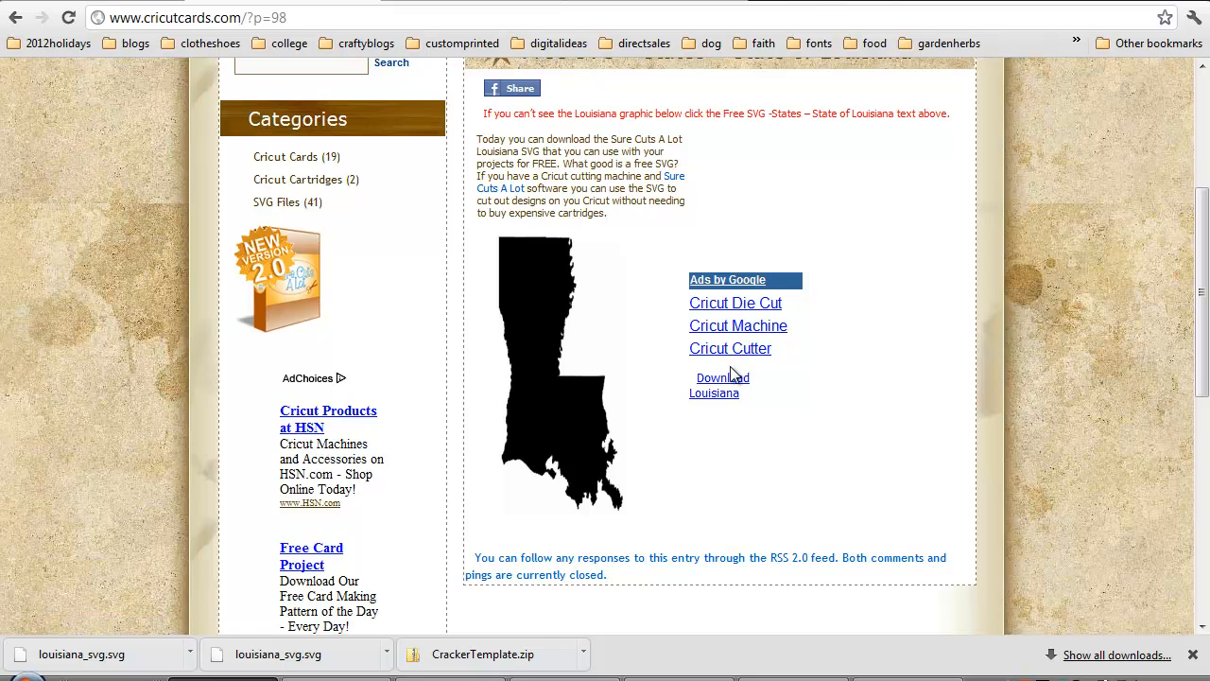
mouse_move(424, 642)
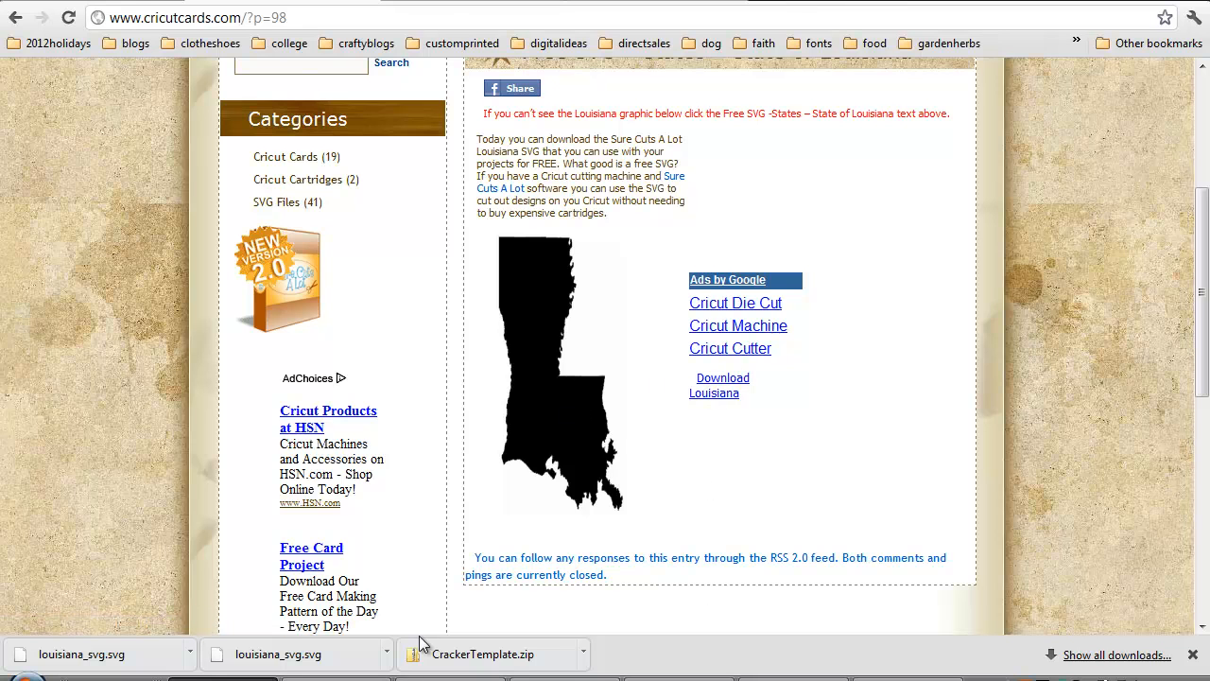
mouse_move(444, 6)
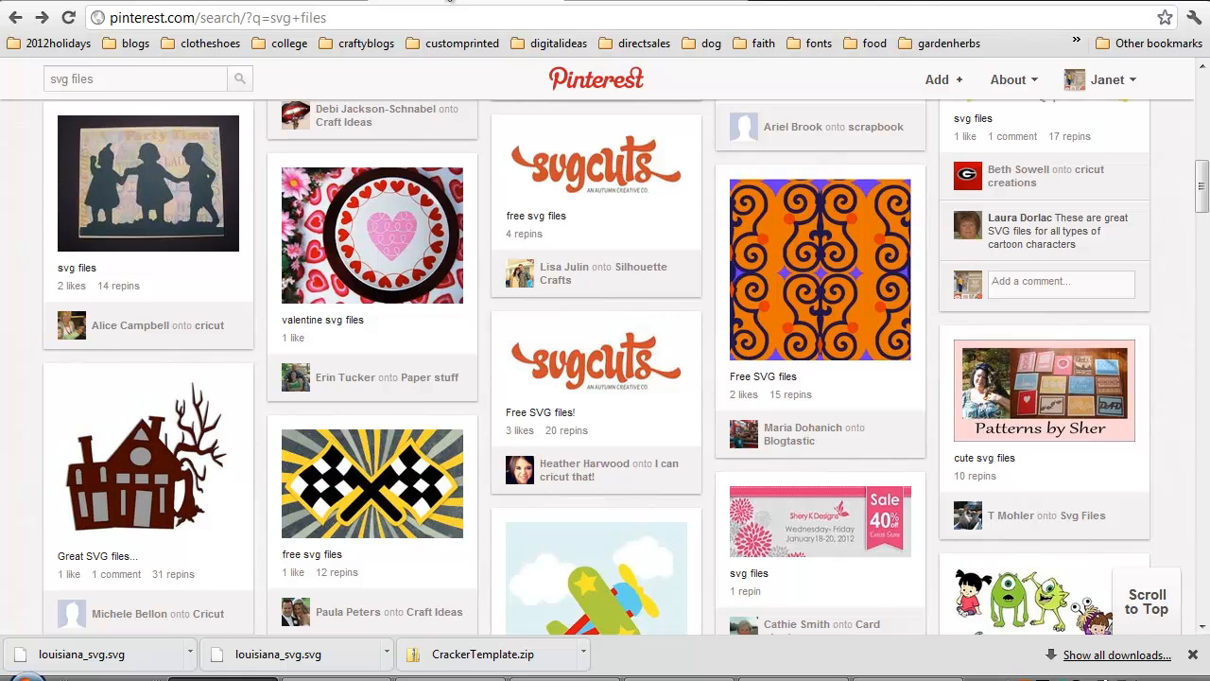
mouse_move(205, 257)
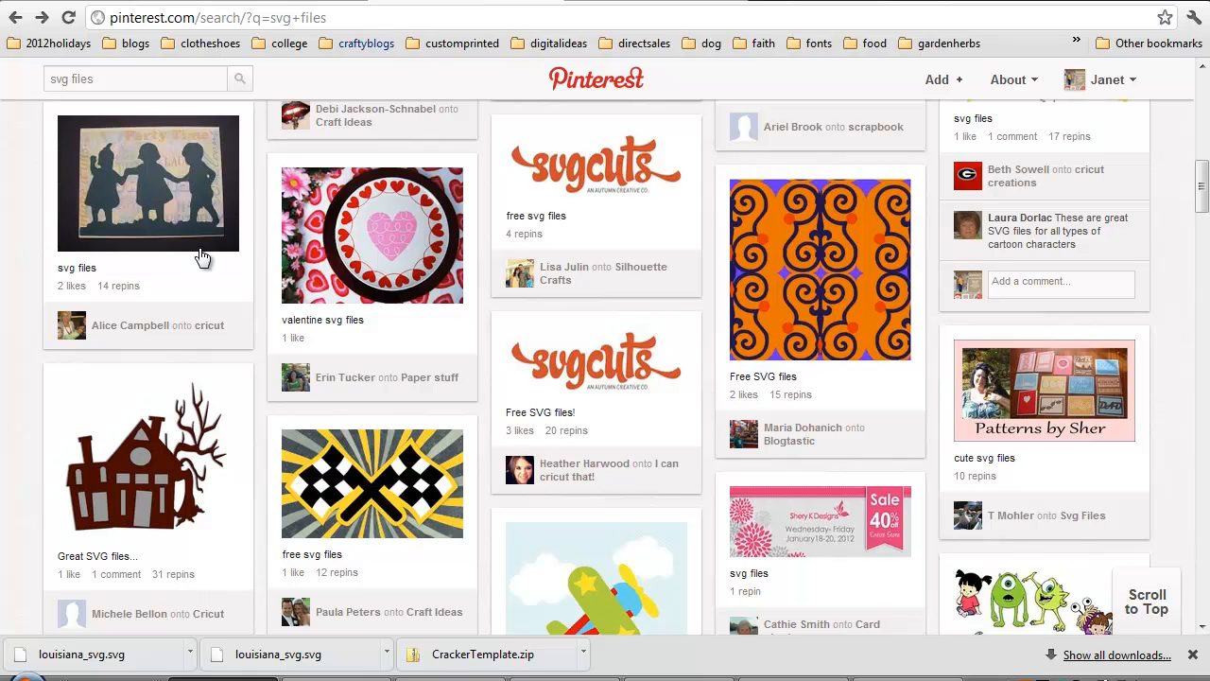
Show the Downloads folder, containing louisiana_svg.svg, in an Explorer window over Chrome
left_click(10, 656)
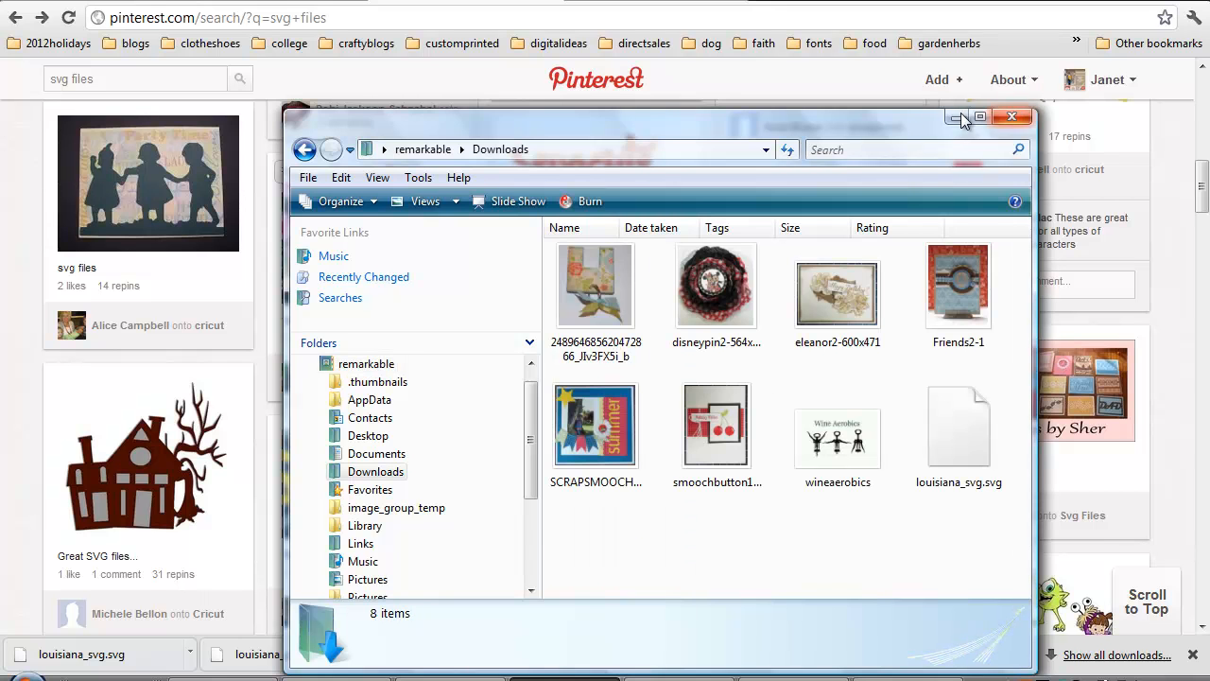
Maximize Explorer and expand the tree through Computer, C:, Program Files (x86), My Digital Studio, Components
left_click(979, 117)
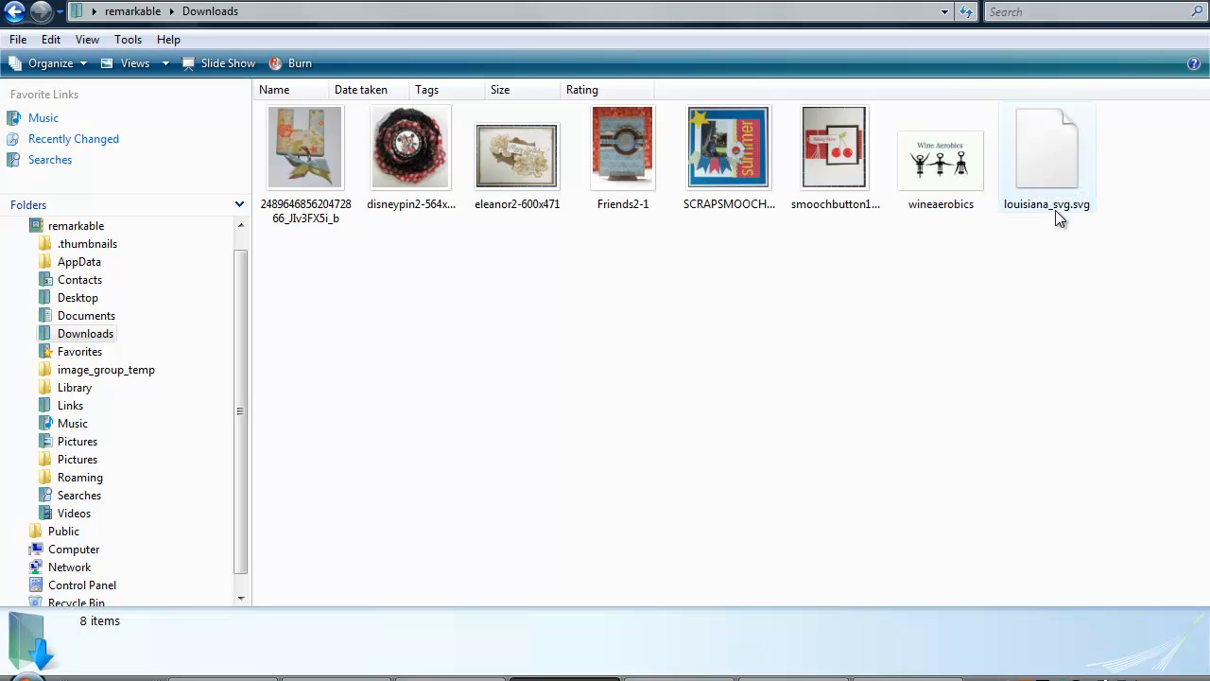
mouse_move(1074, 217)
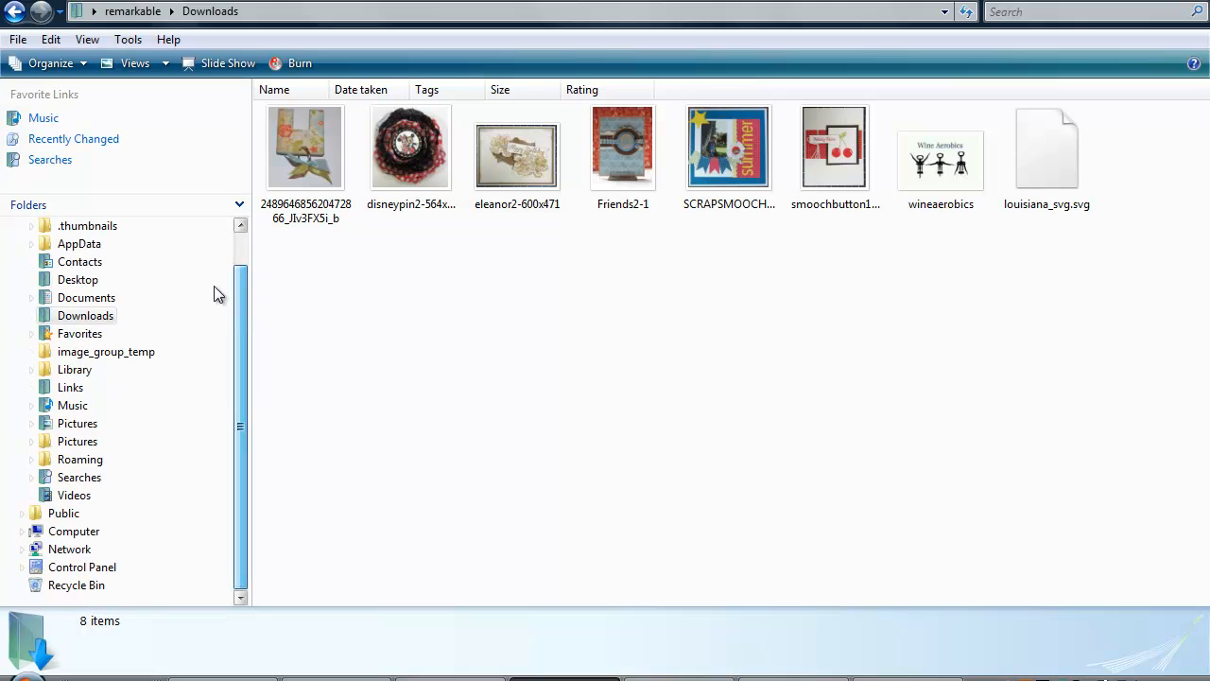
mouse_move(238, 477)
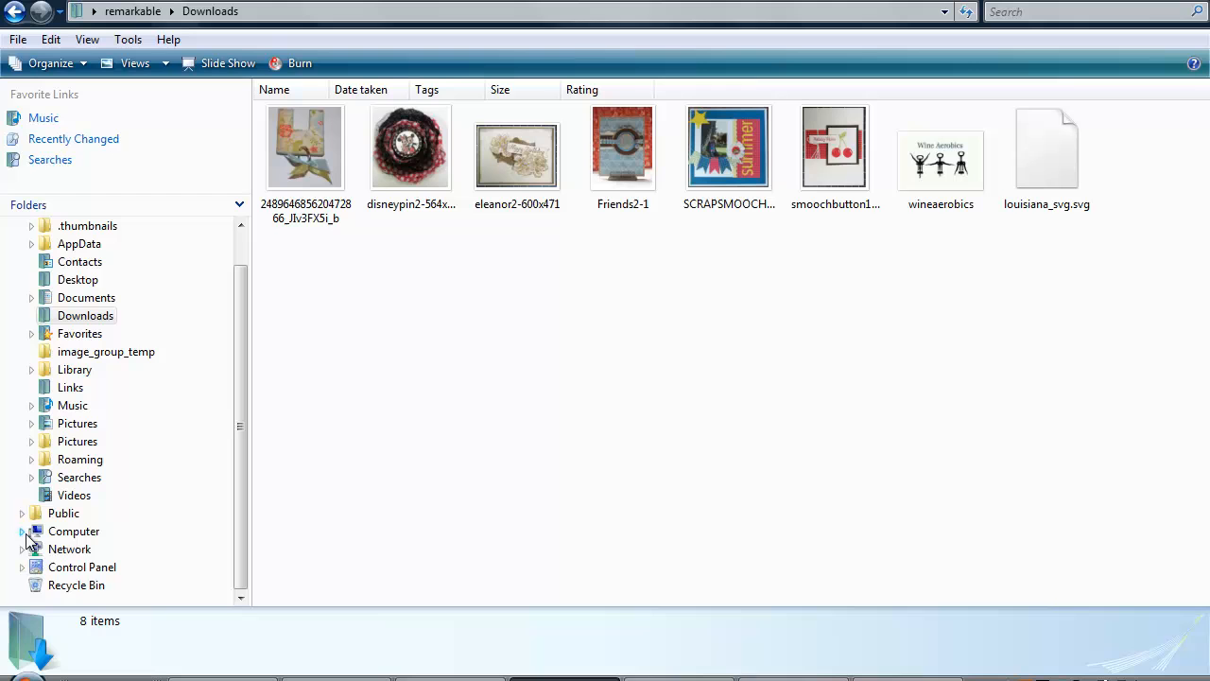
left_click(23, 530)
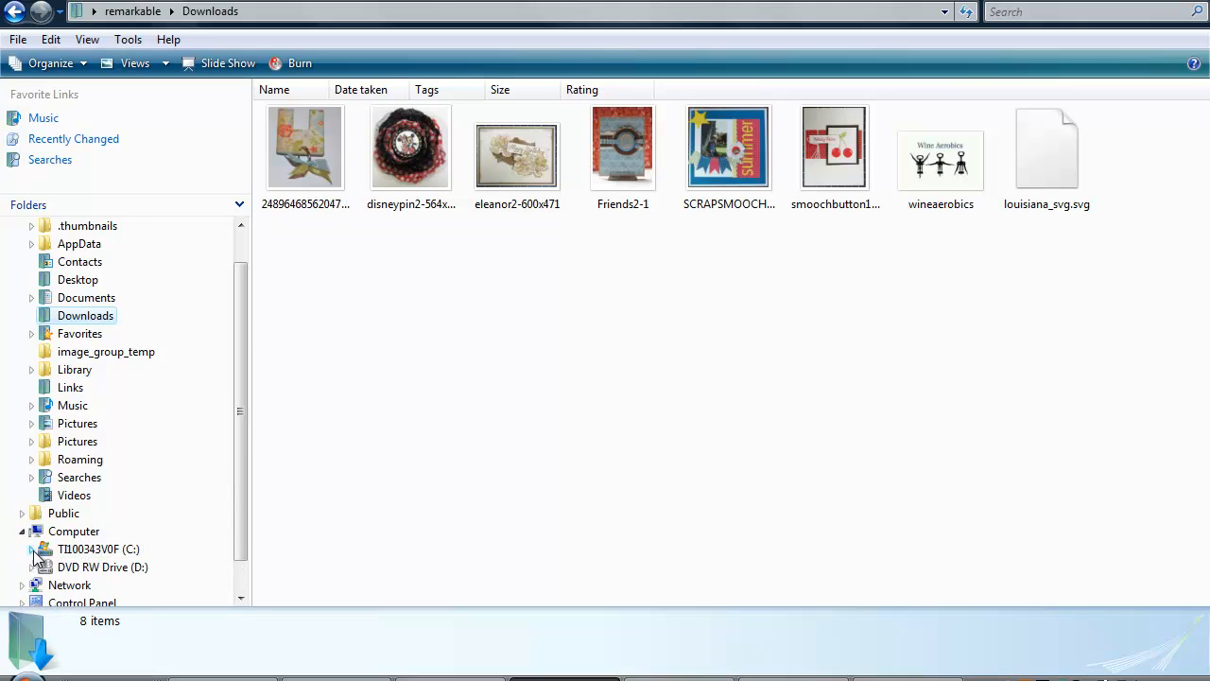
left_click(30, 548)
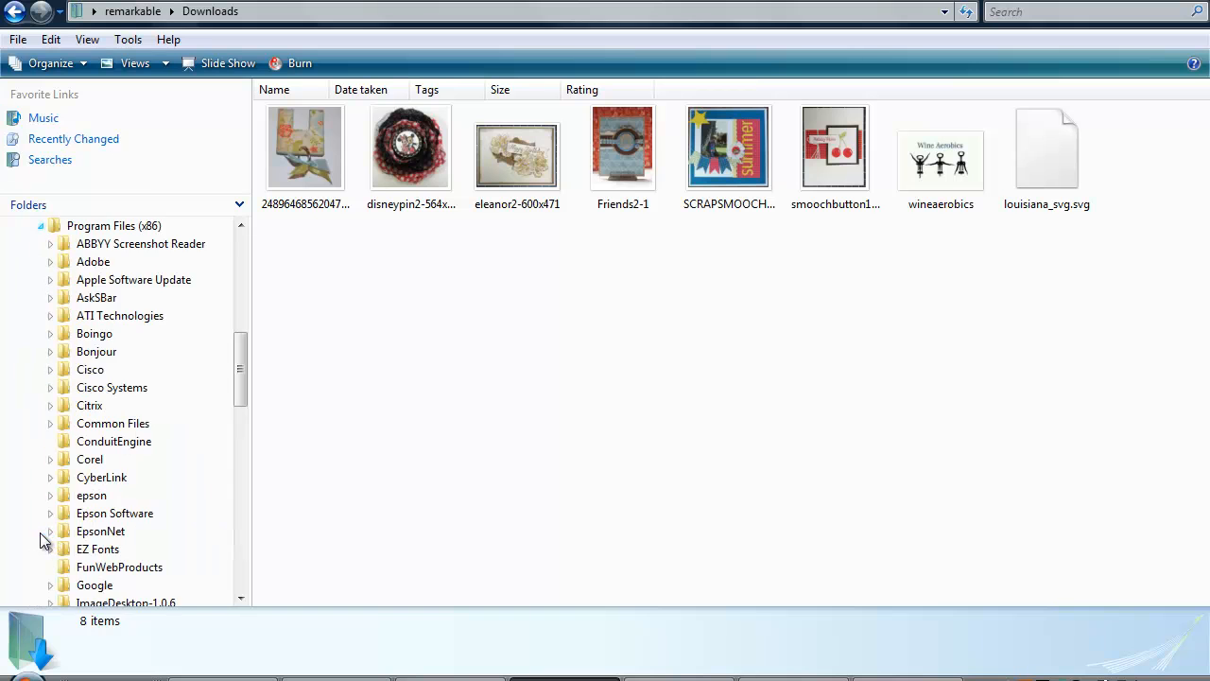
scroll("down", 3)
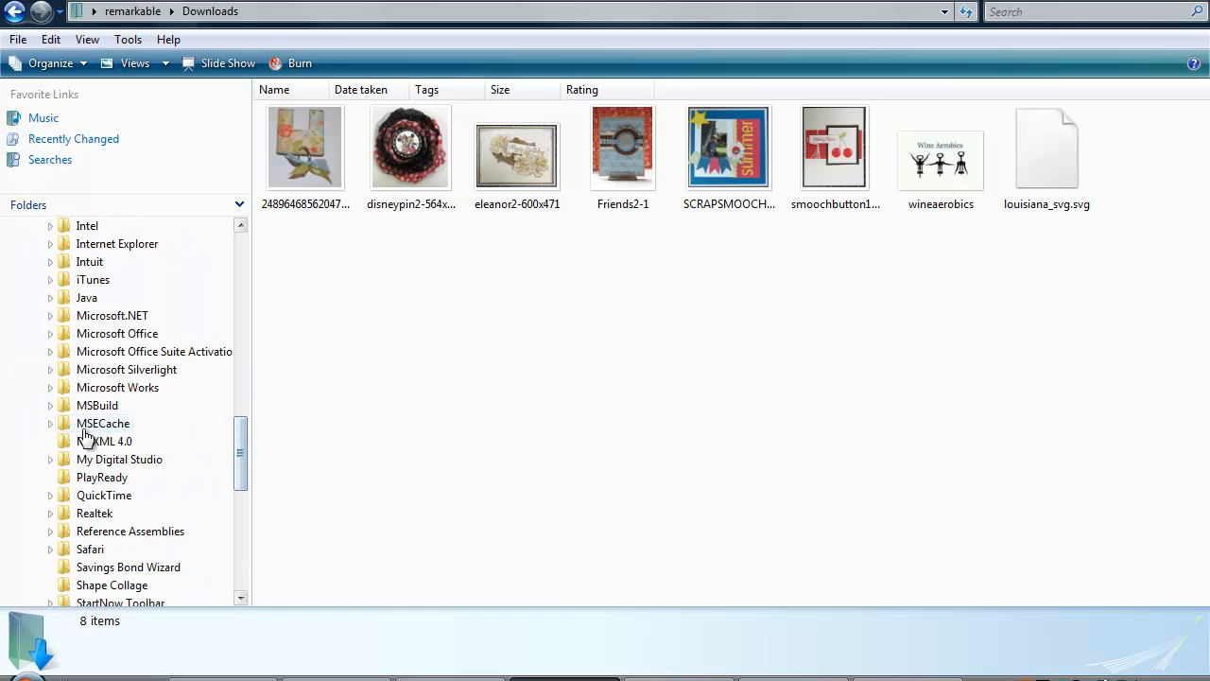
left_click(49, 459)
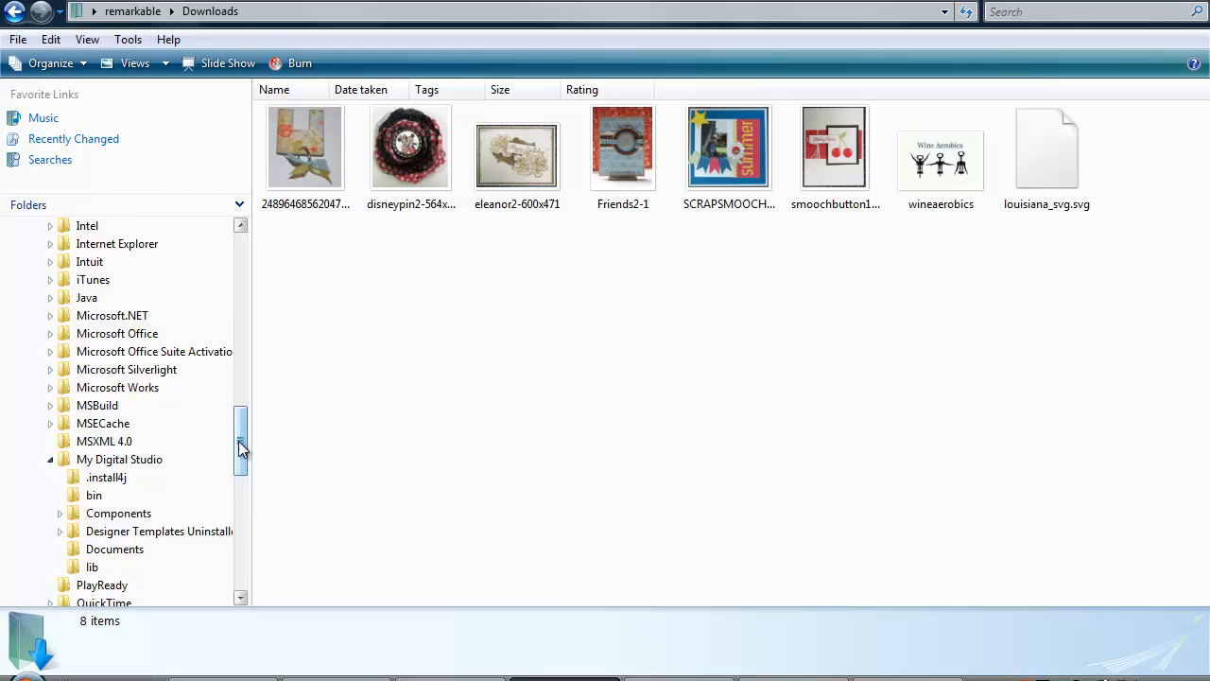
scroll("down", 3)
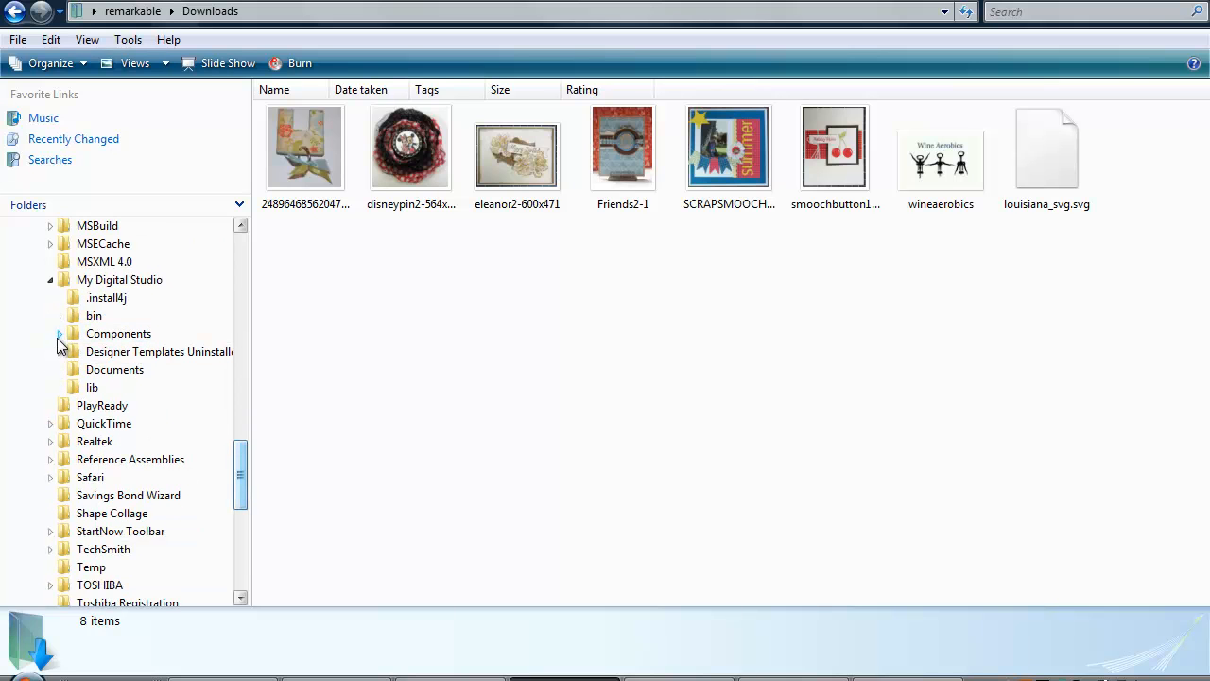
left_click(58, 333)
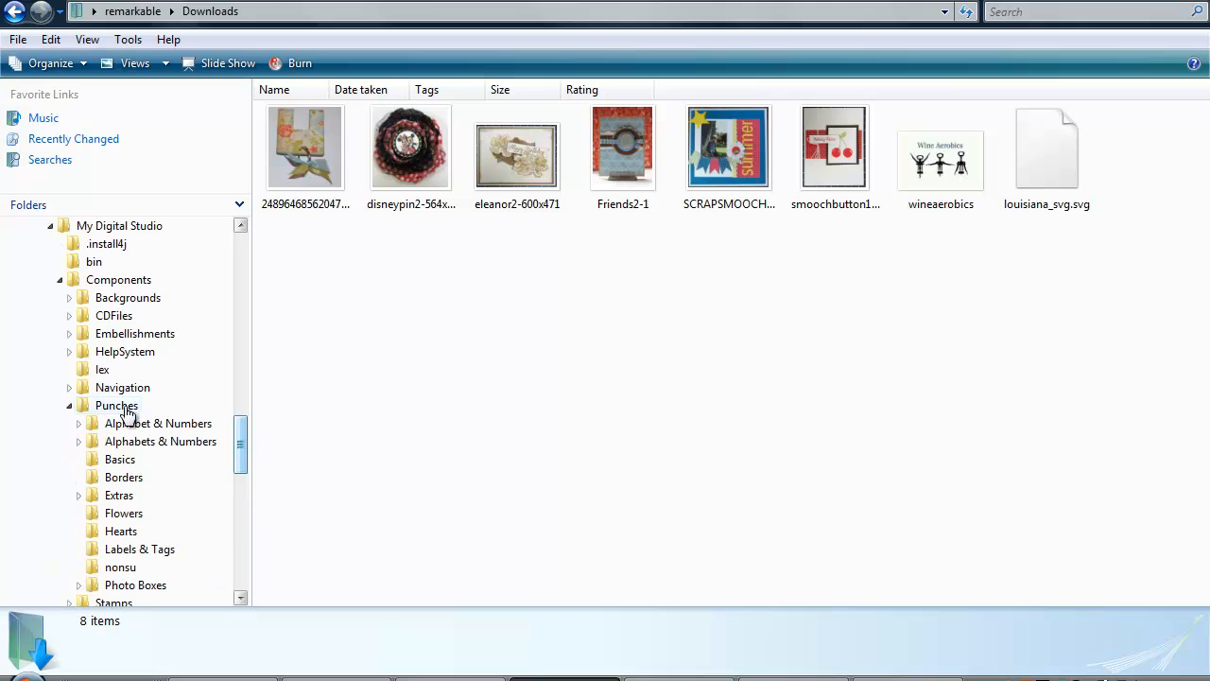
mouse_move(121, 567)
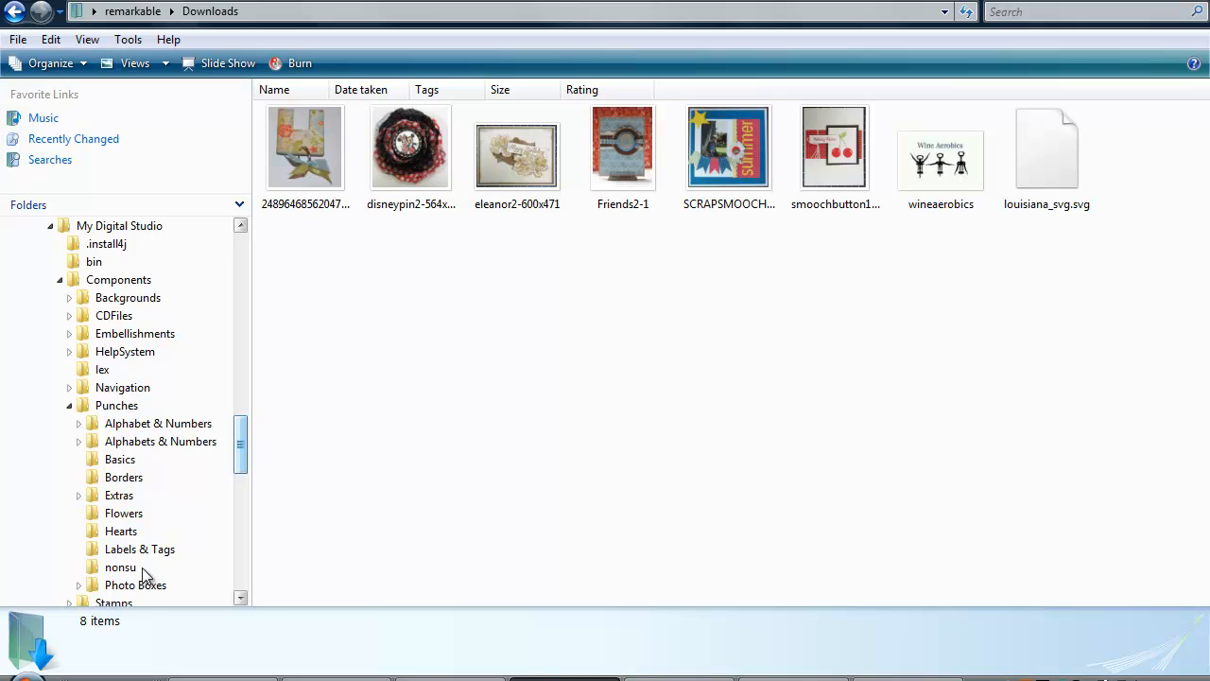
mouse_move(115, 415)
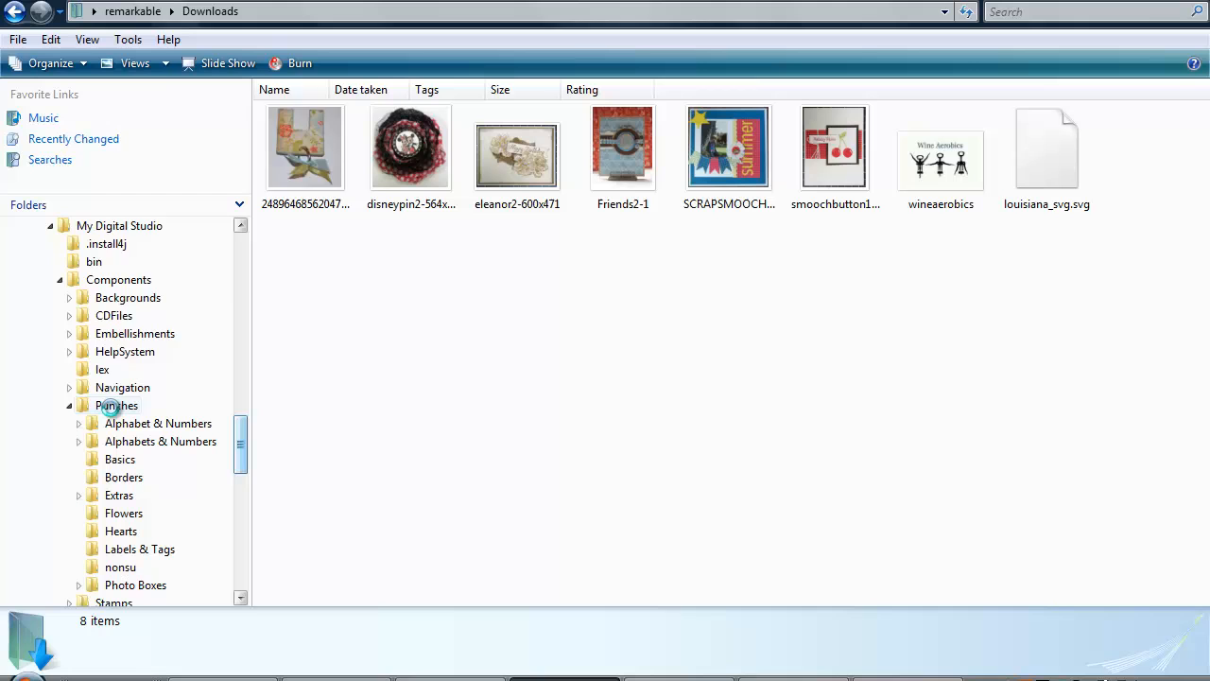
Bring up the options list for the Punches folder, which includes New Folder
right_click(117, 404)
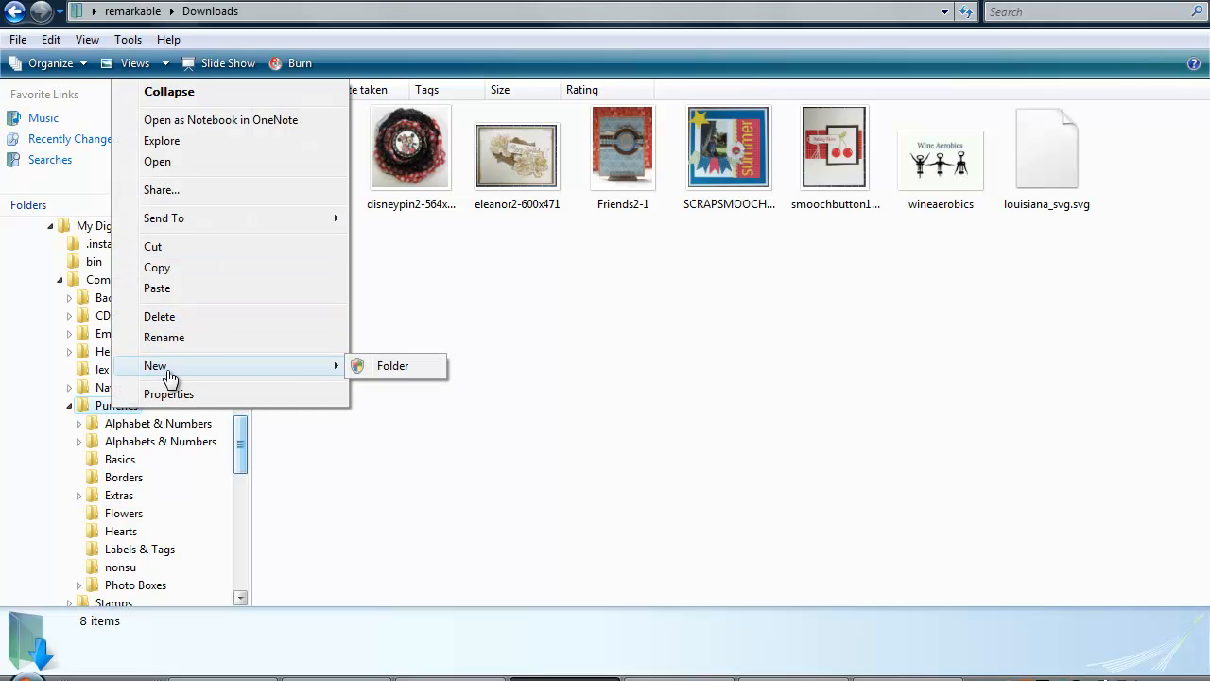
mouse_move(394, 367)
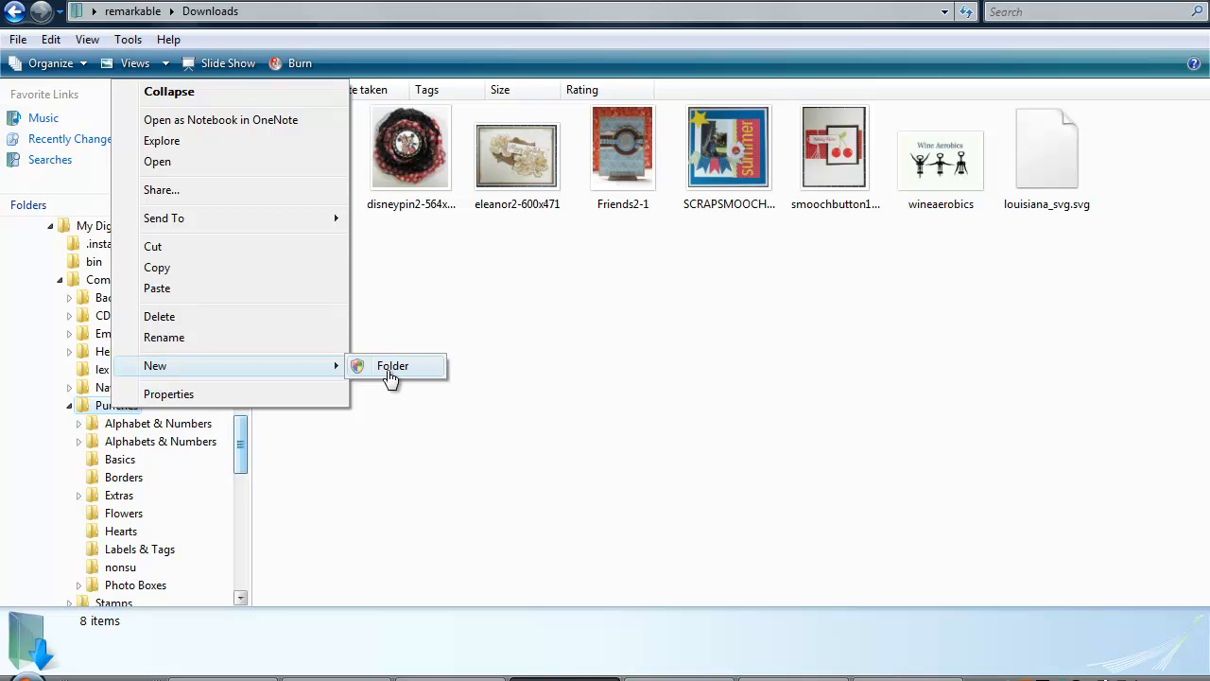
mouse_move(502, 317)
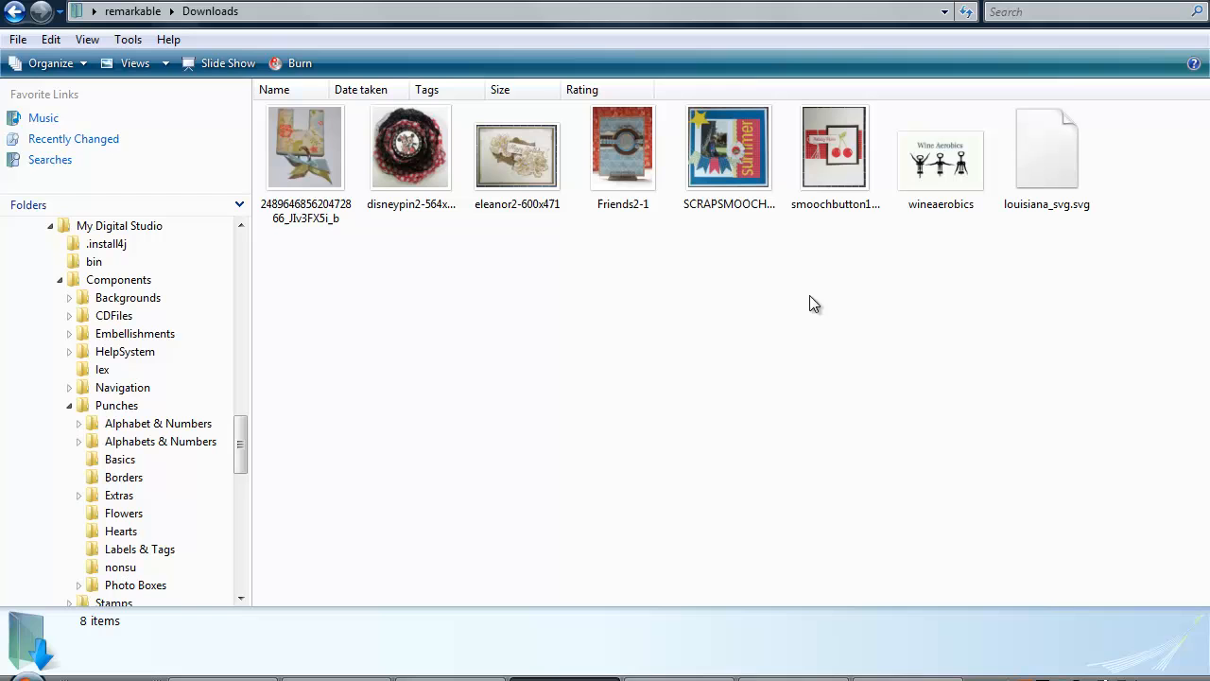
Drag louisiana_svg.svg from Downloads into the nonsu folder under Punches
left_click(1048, 147)
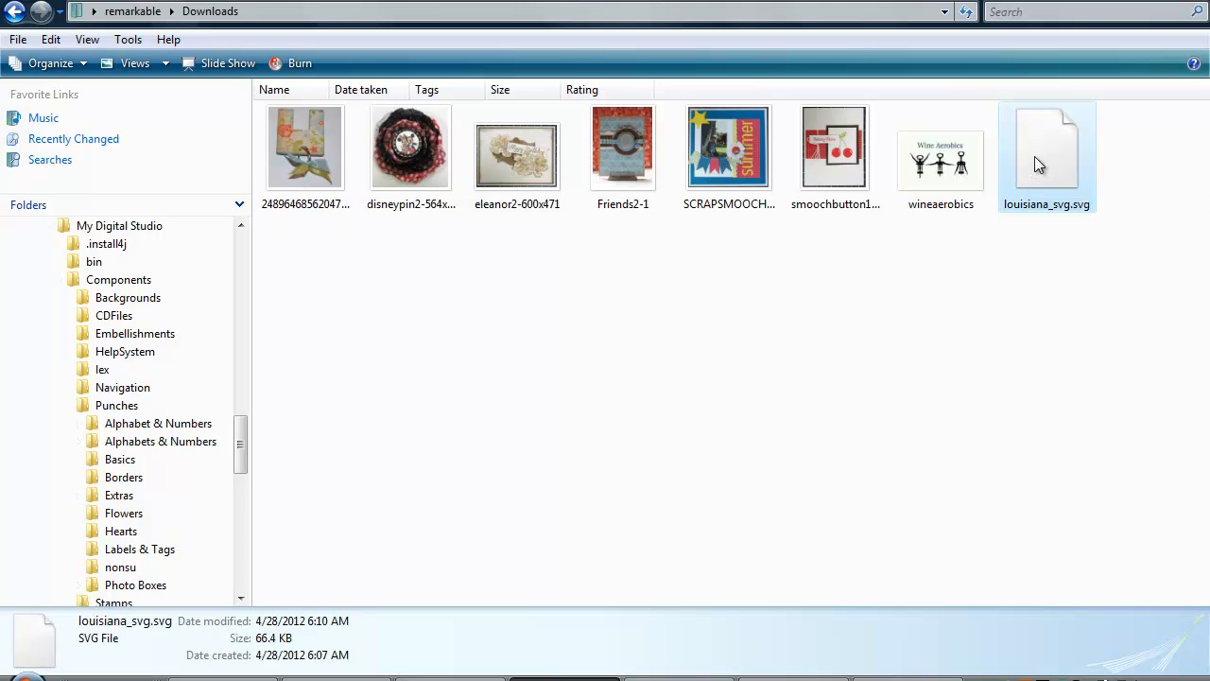
left_click_drag(1047, 155, 620, 413)
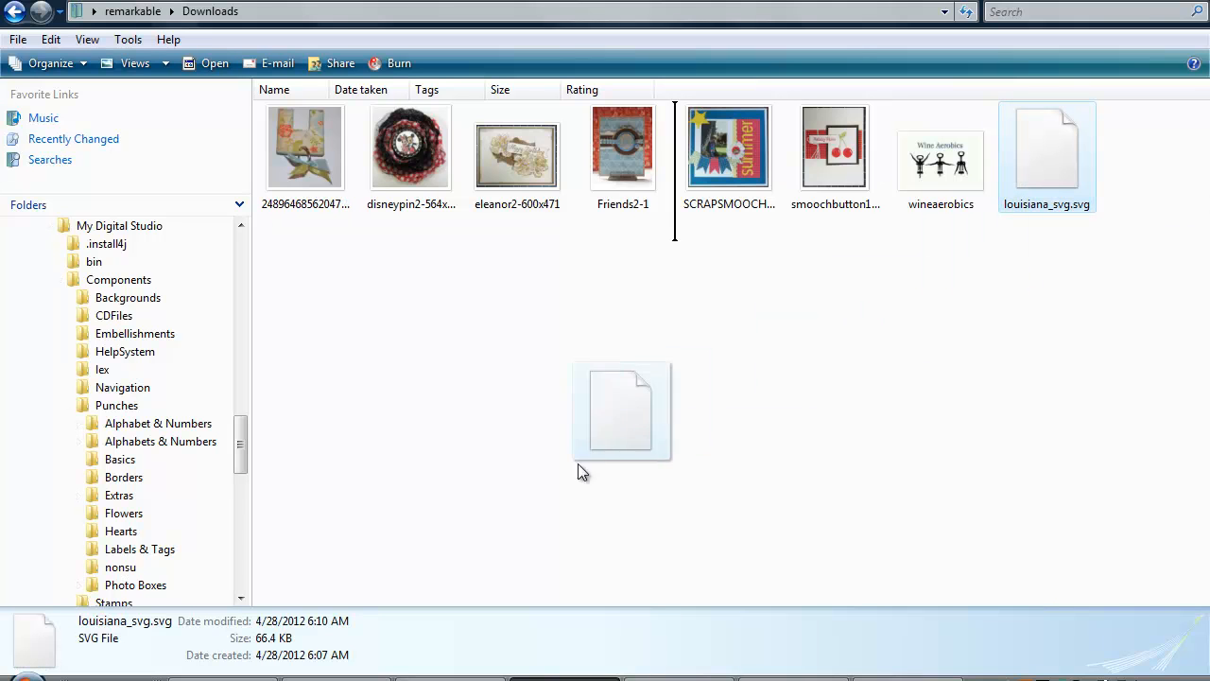
left_click_drag(620, 412, 121, 567)
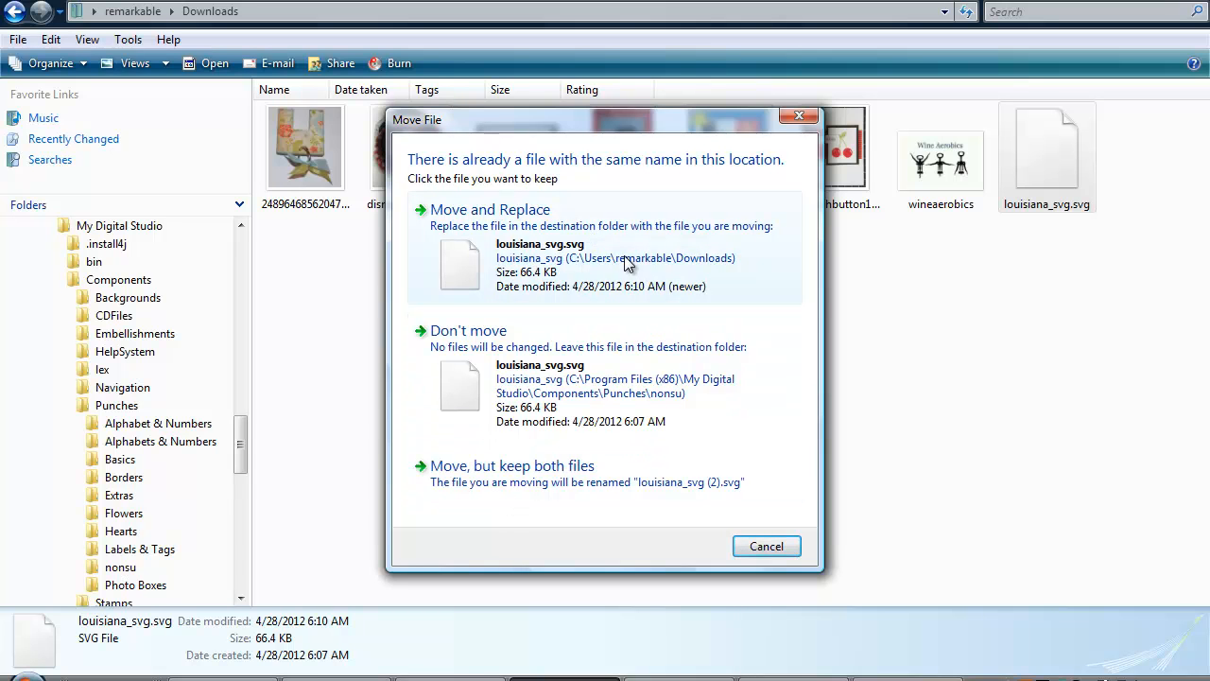
mouse_move(609, 267)
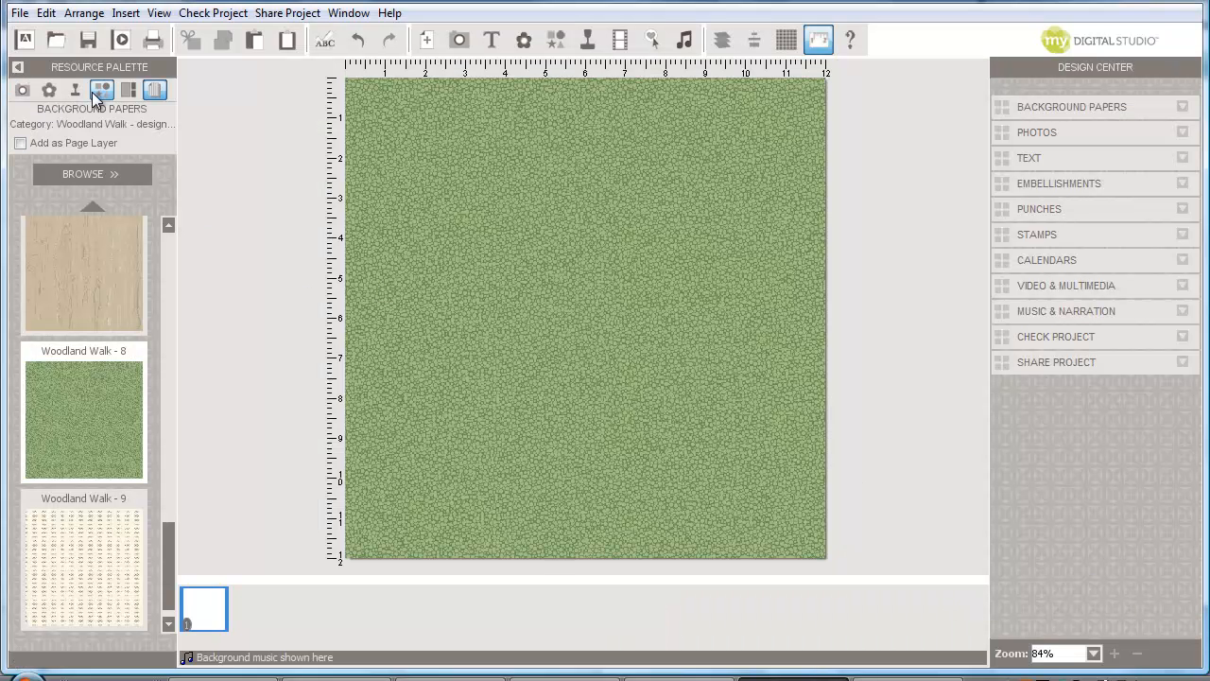
mouse_move(102, 89)
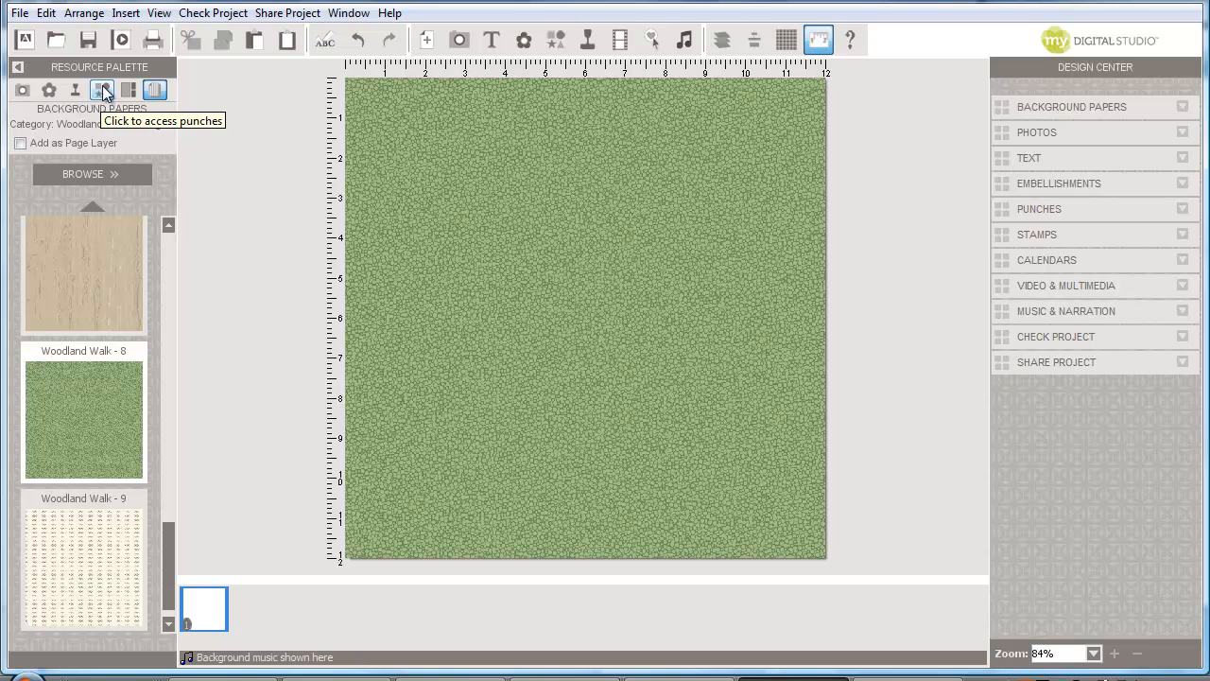
mouse_move(586, 39)
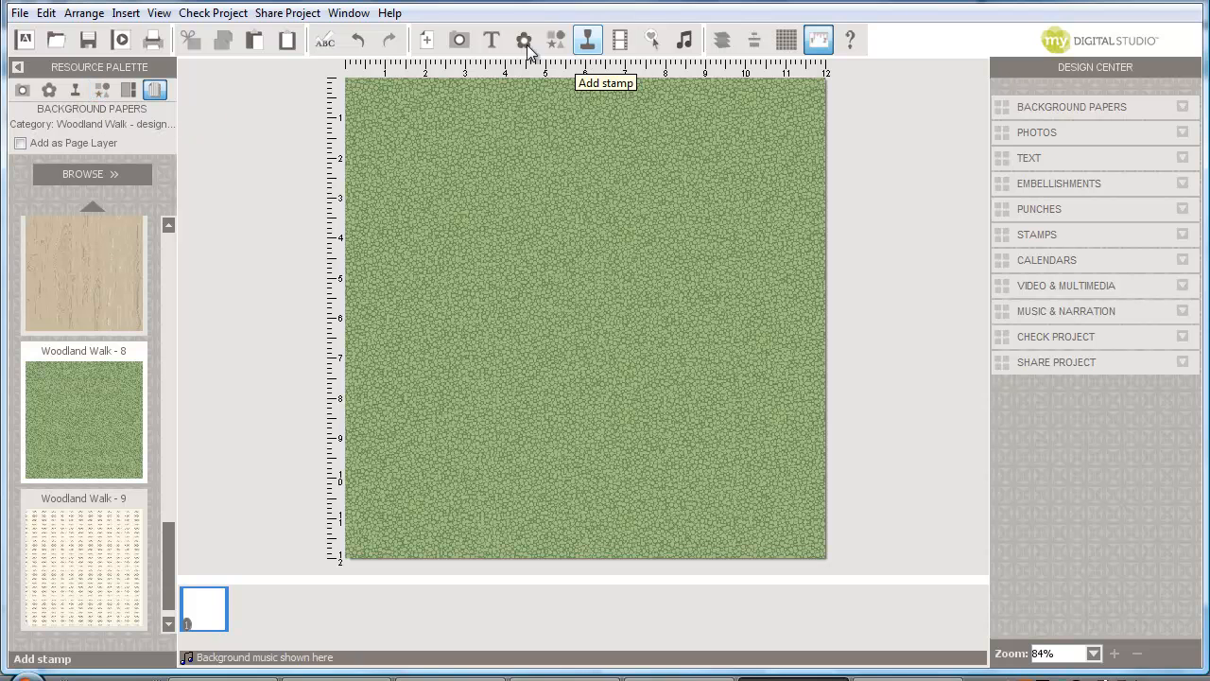
mouse_move(556, 40)
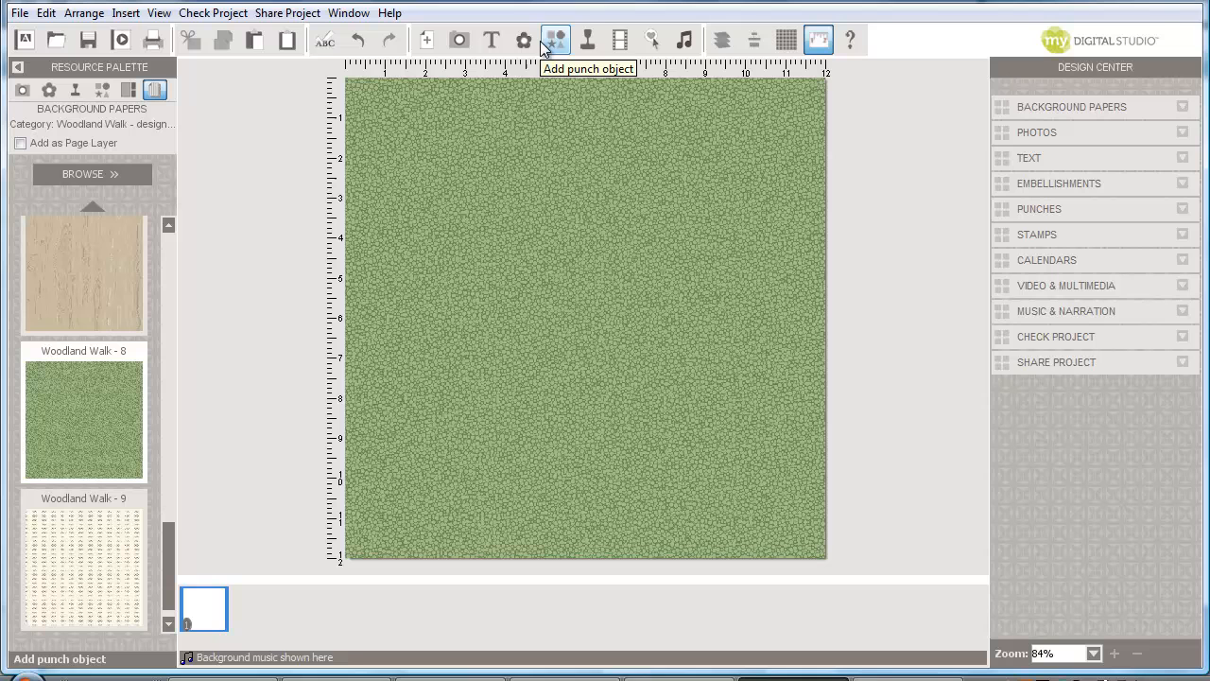
mouse_move(1081, 199)
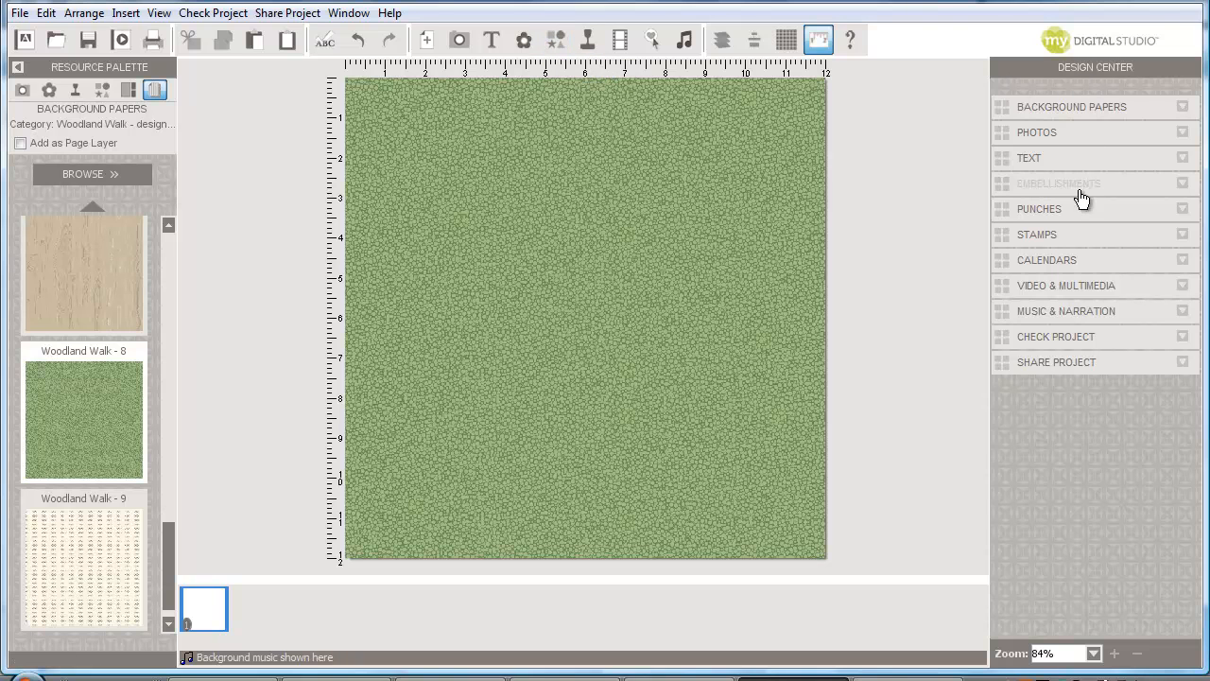
In Embellishments > Punches, locate and select louisiana_svg under the nonsu category
left_click(1039, 208)
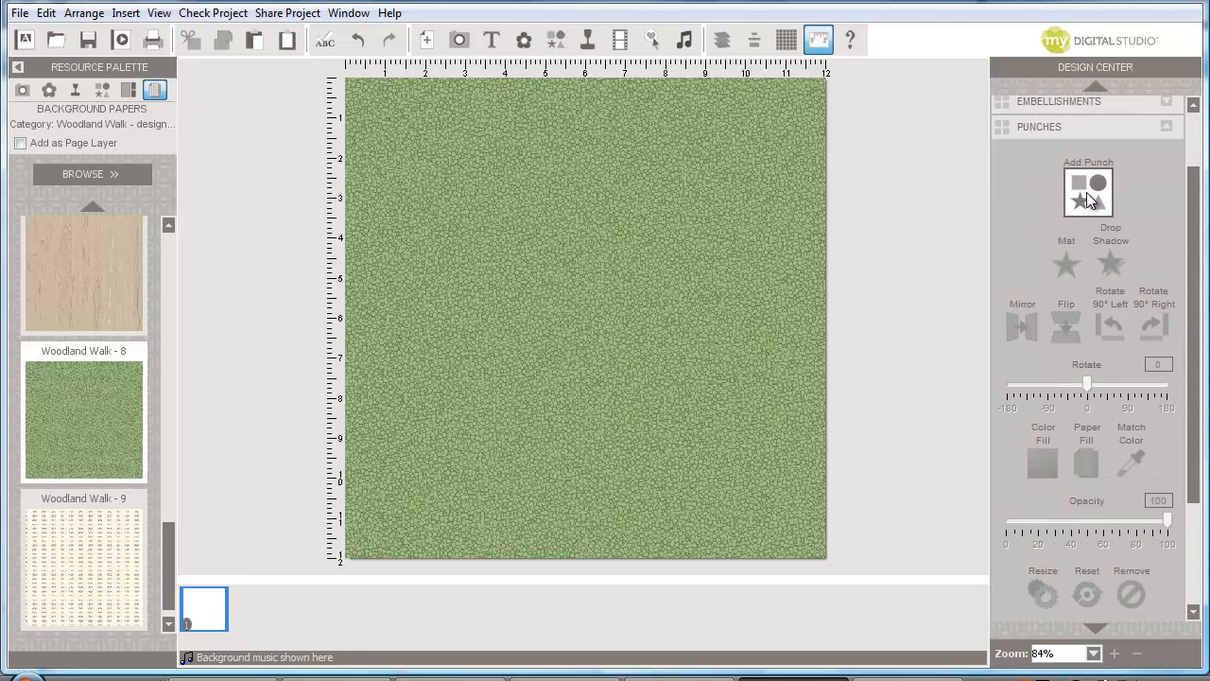
mouse_move(524, 39)
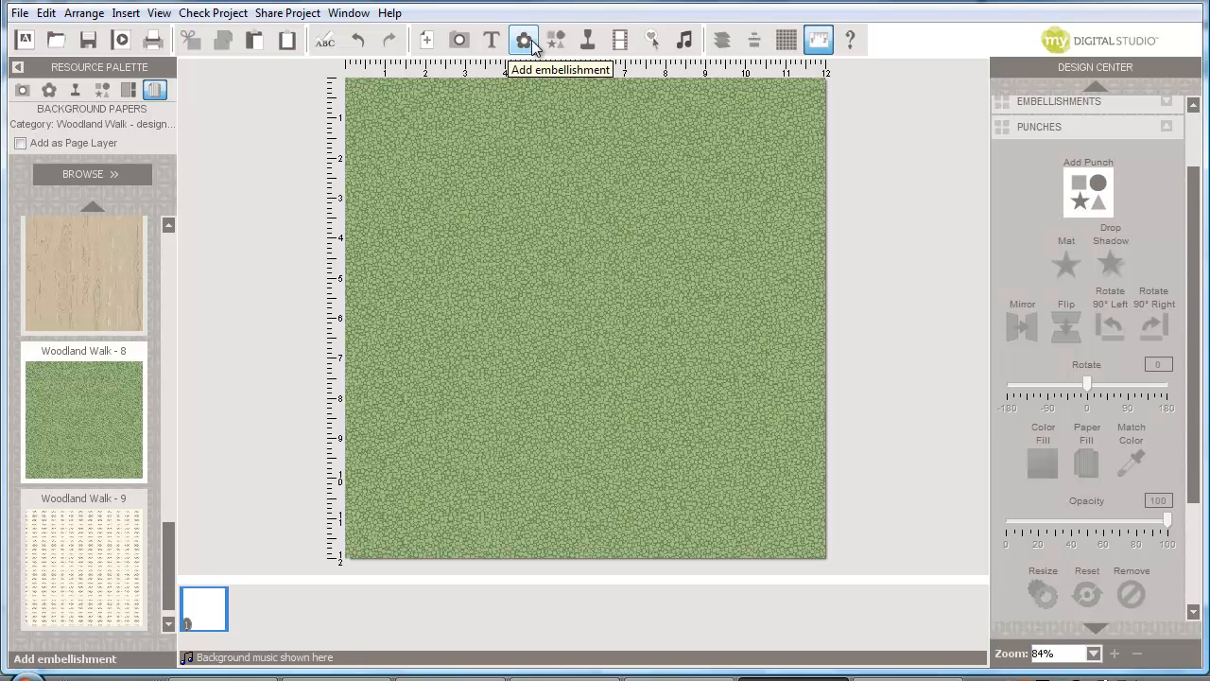
mouse_move(556, 40)
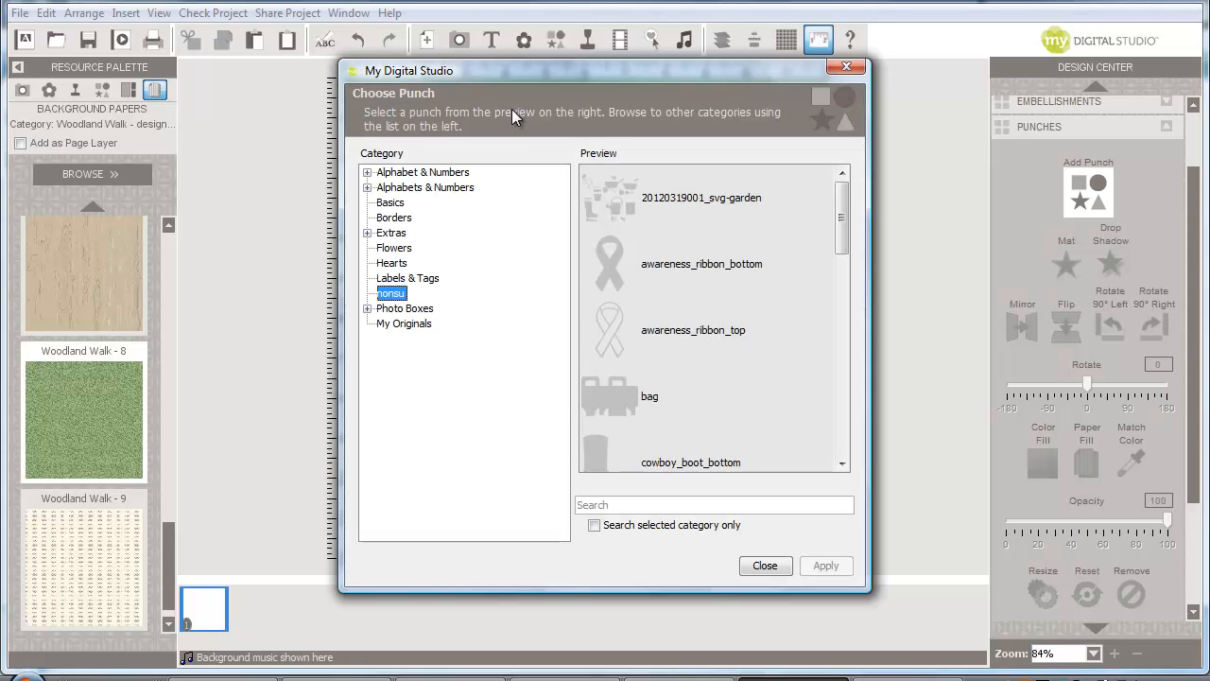
mouse_move(425, 276)
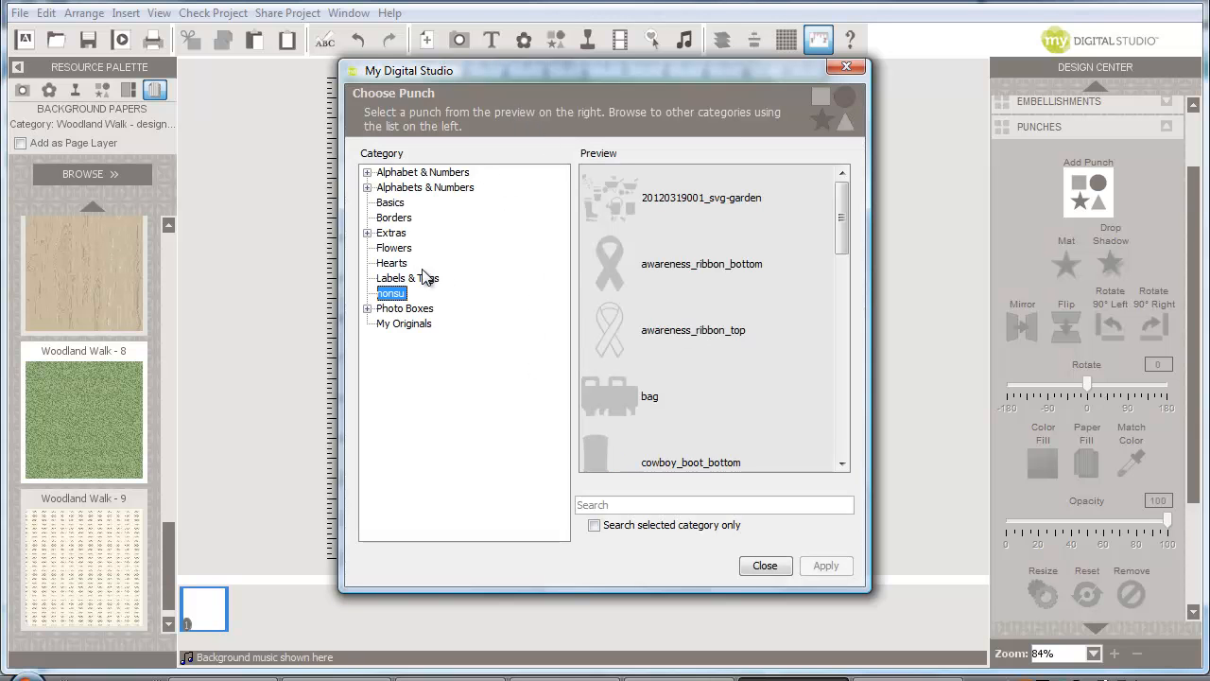
mouse_move(696, 415)
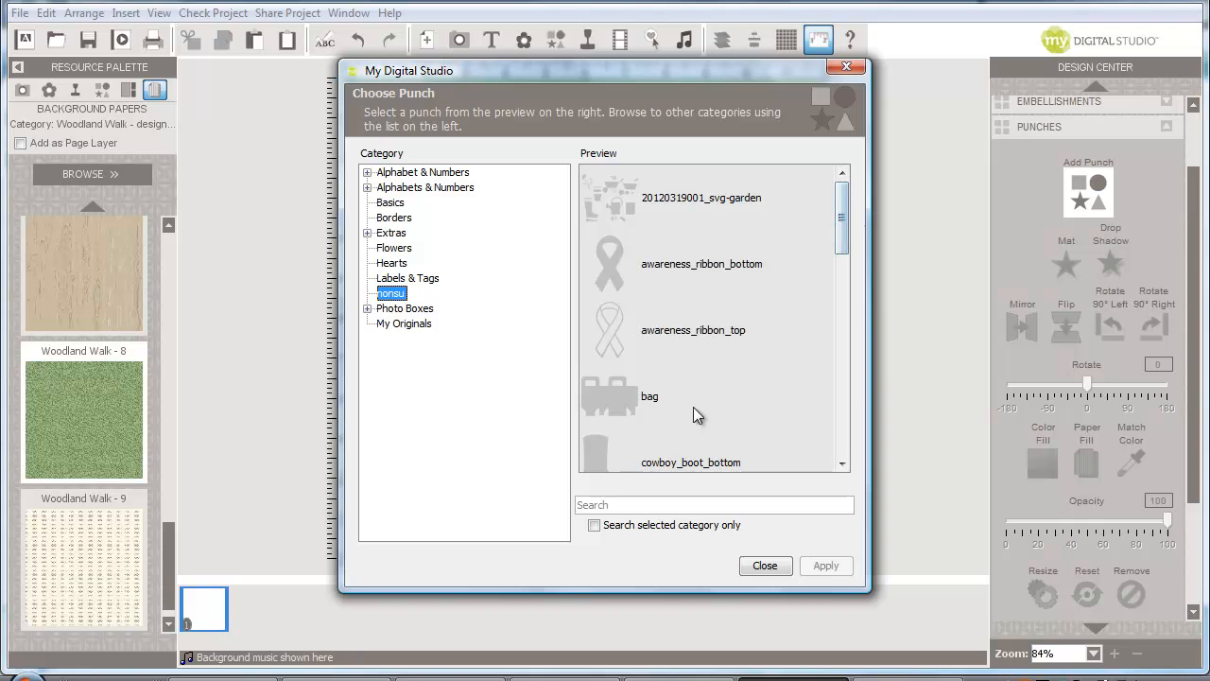
scroll("down", 3)
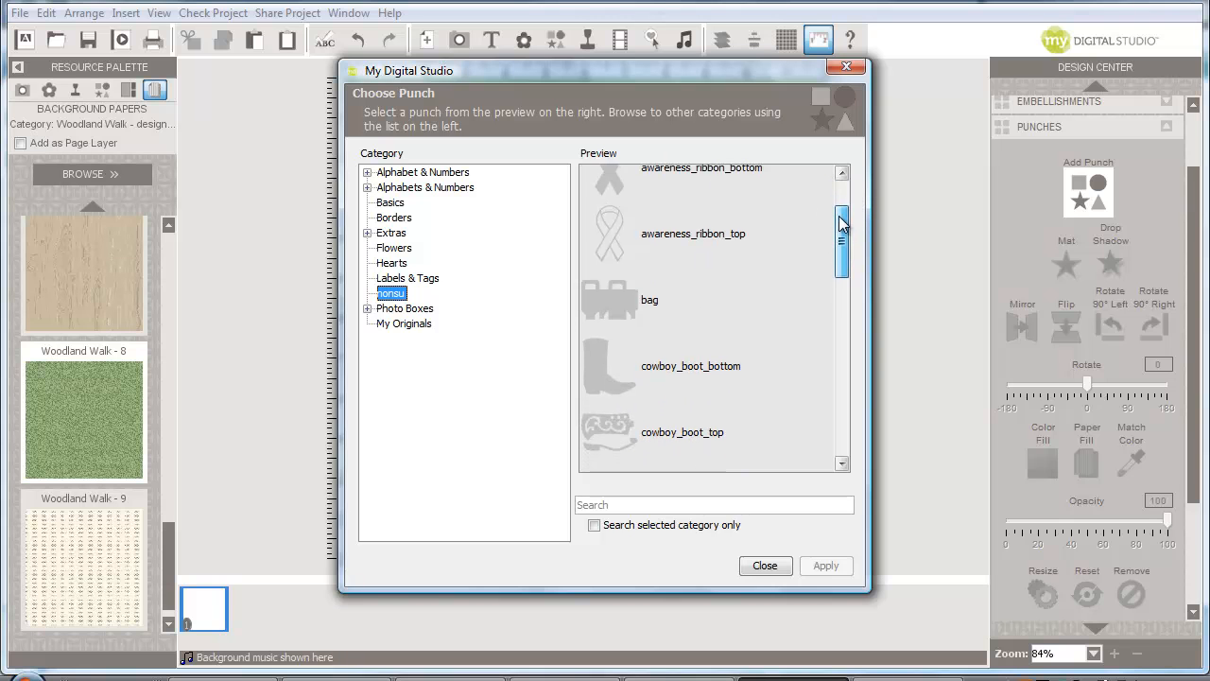
scroll("down", 3)
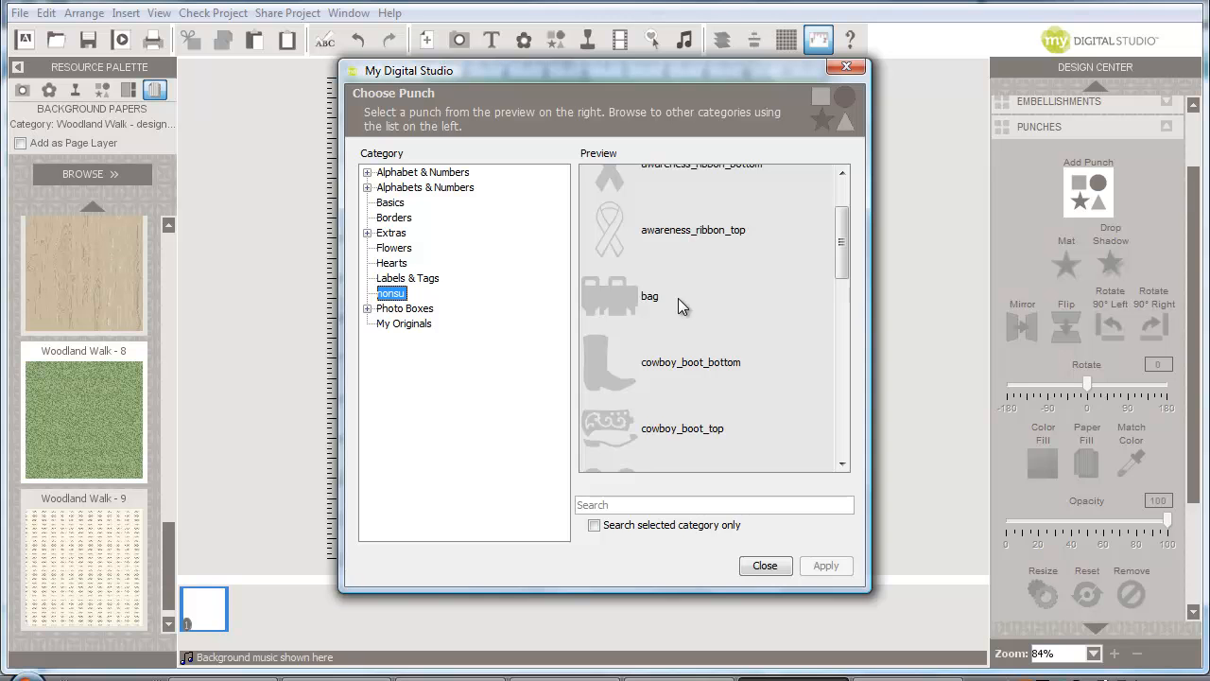
mouse_move(605, 314)
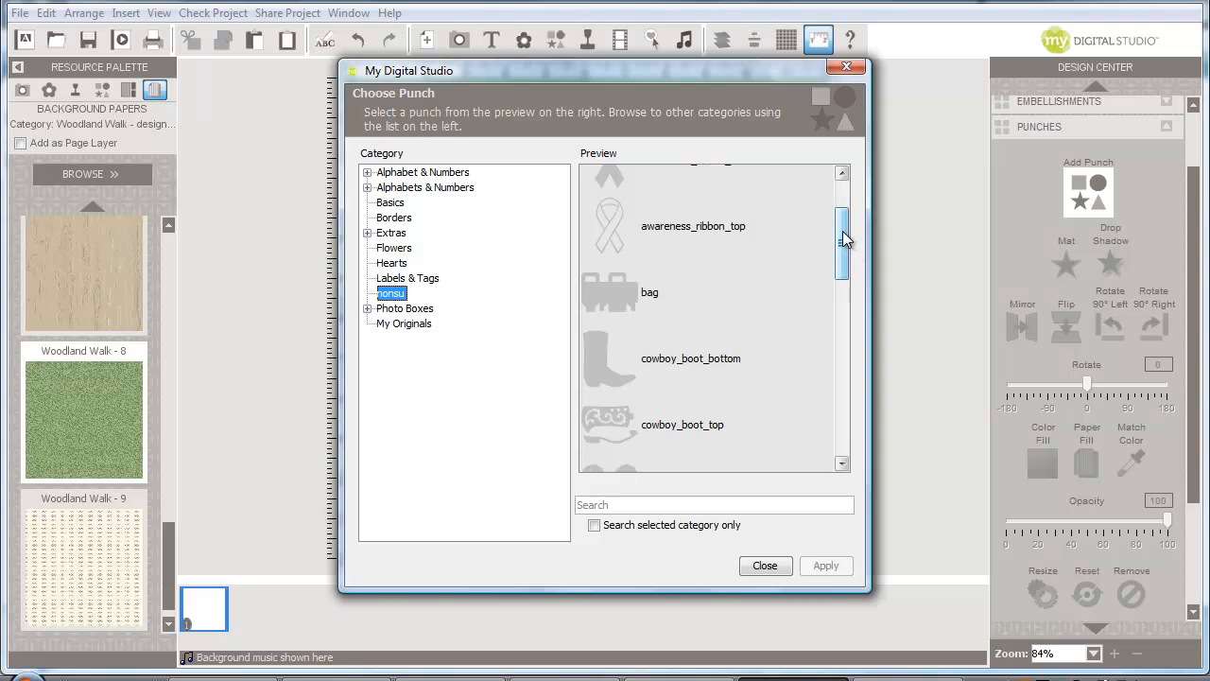
scroll("down", 3)
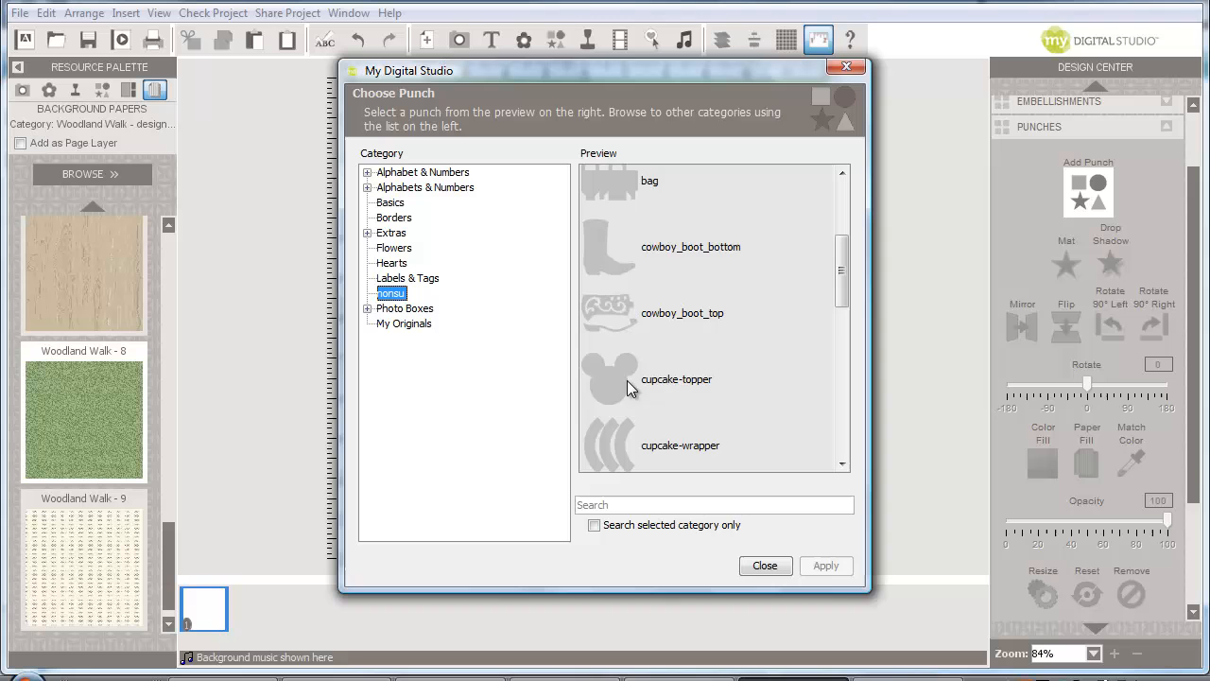
scroll("down", 3)
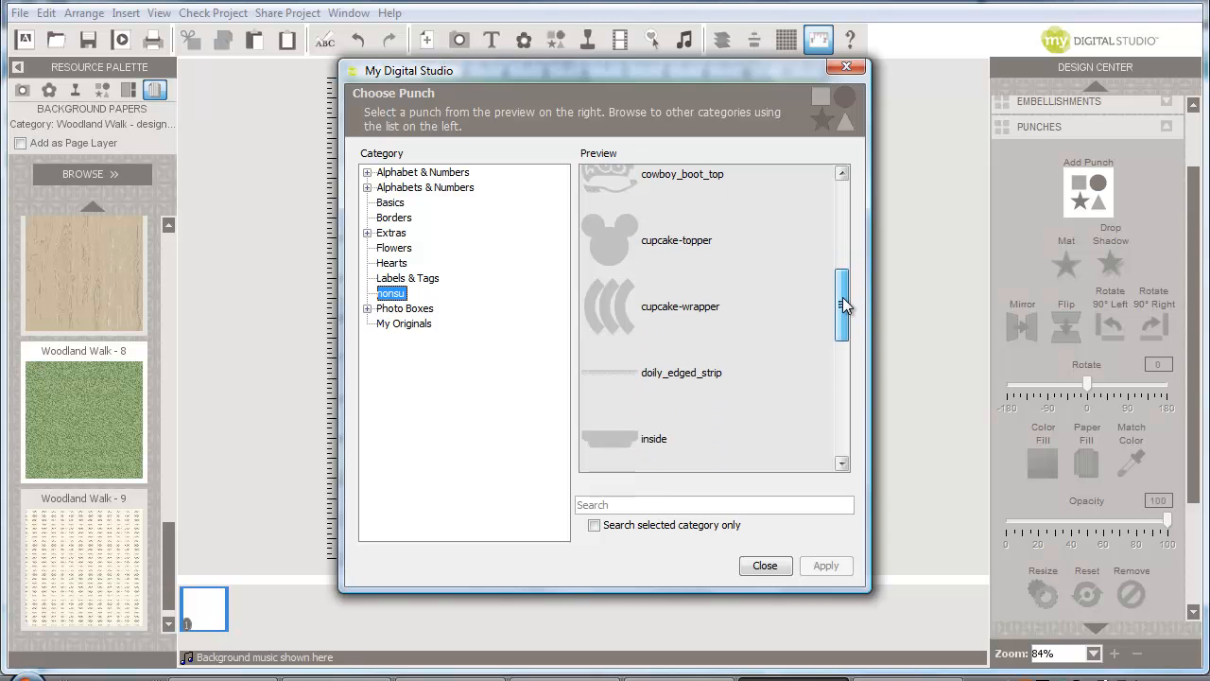
scroll("down", 3)
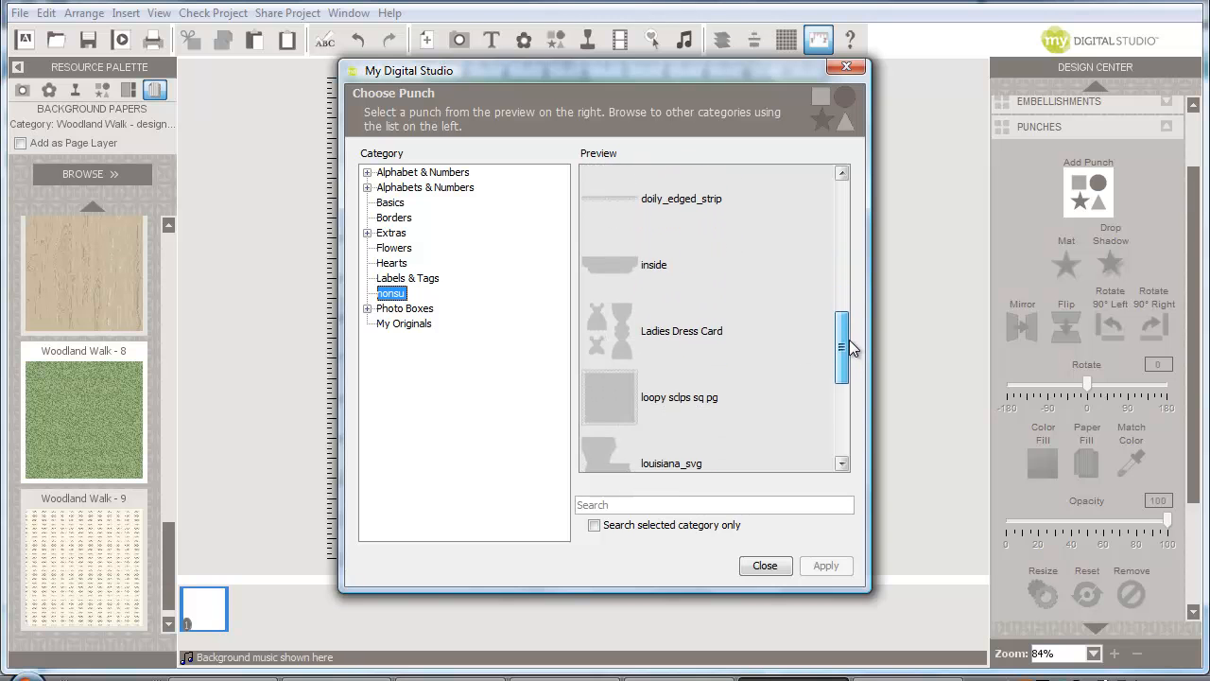
scroll("up", 3)
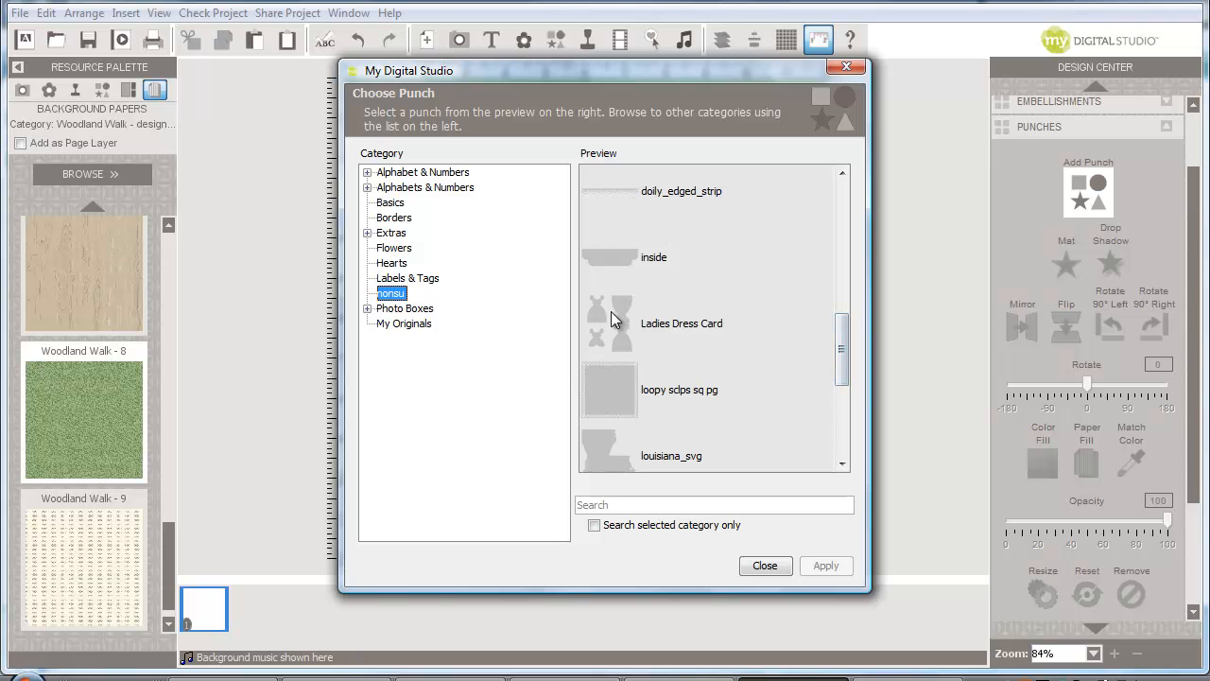
scroll("down", 3)
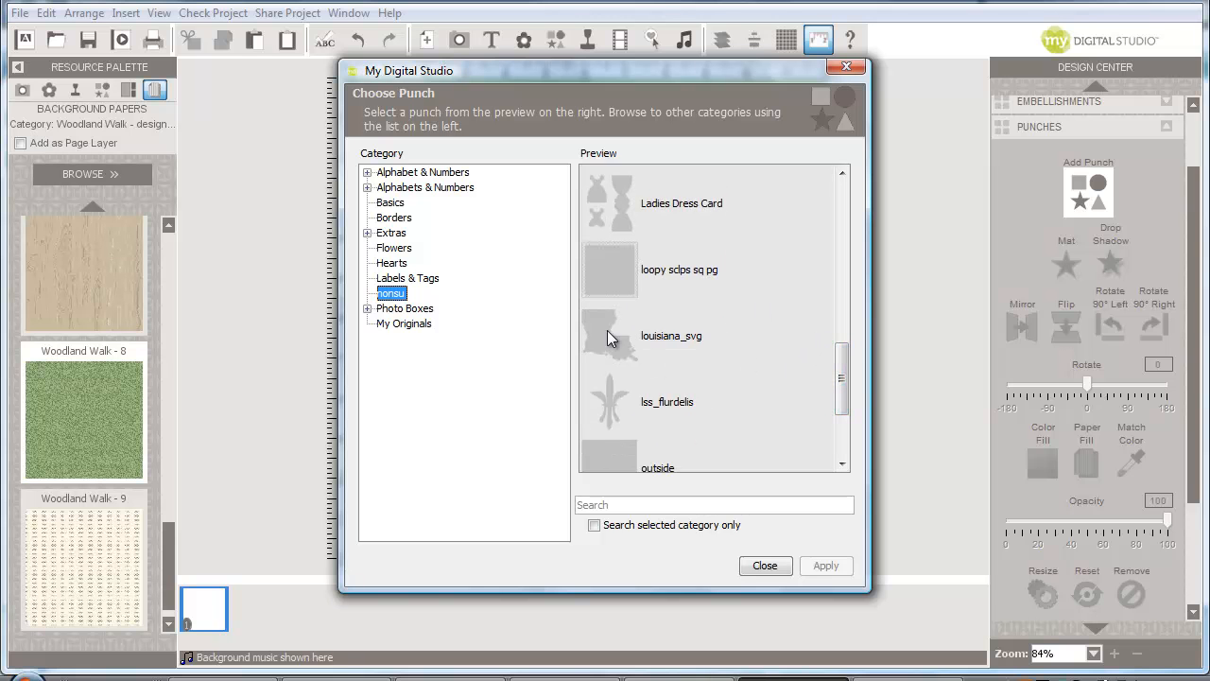
left_click(764, 565)
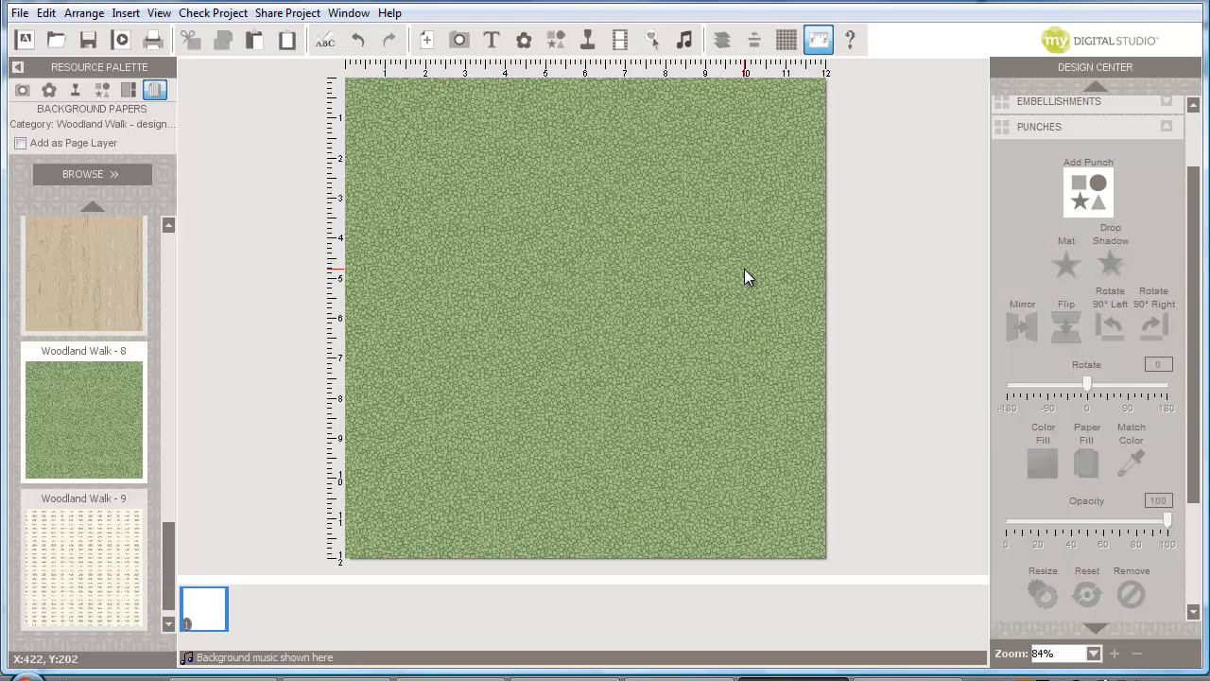
mouse_move(775, 268)
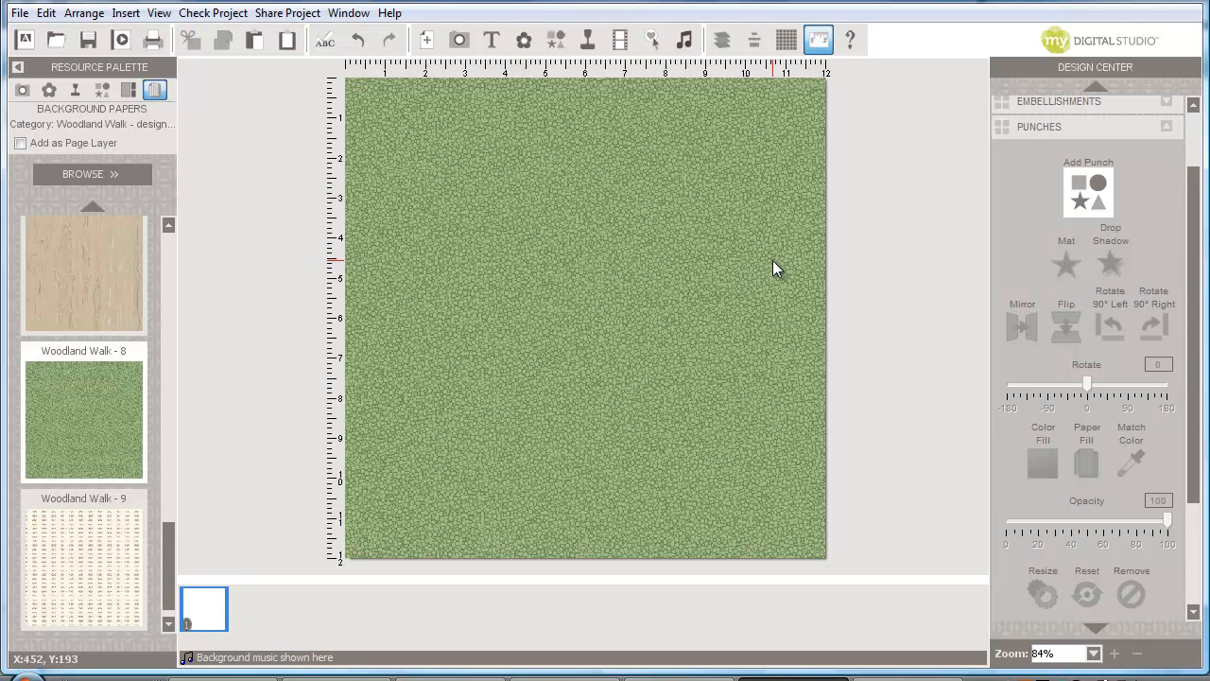
mouse_move(556, 40)
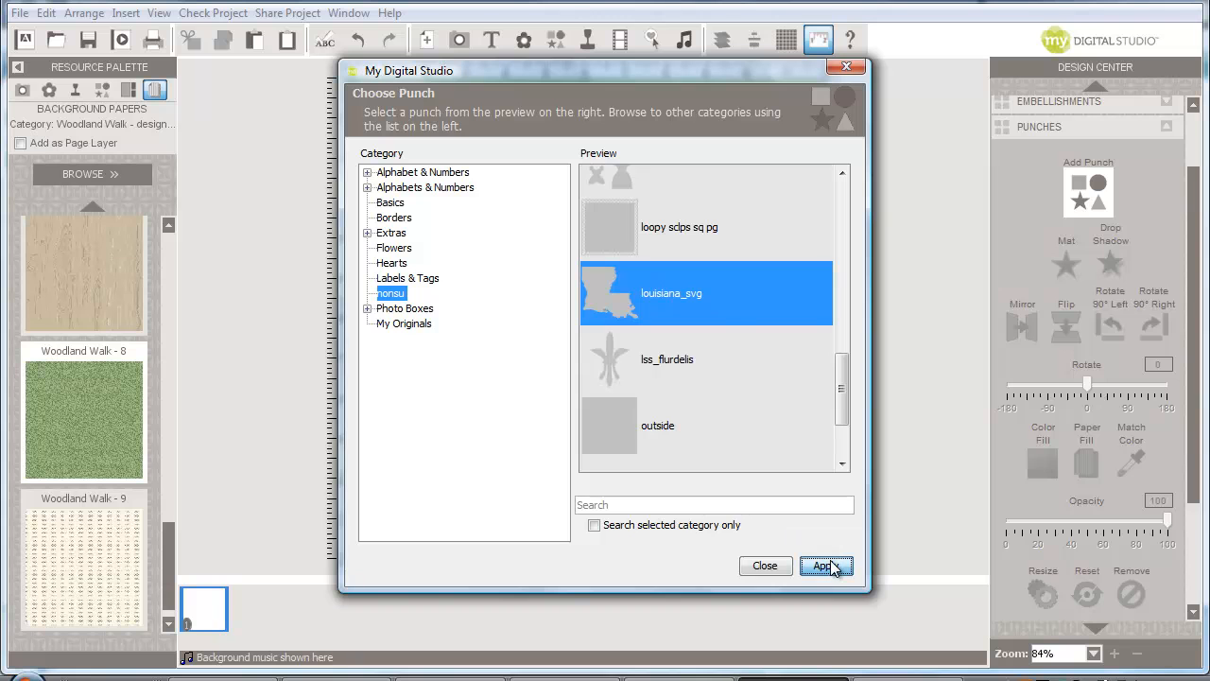
Apply the louisiana_svg punch as a large white Louisiana cutout on the green page
left_click(824, 565)
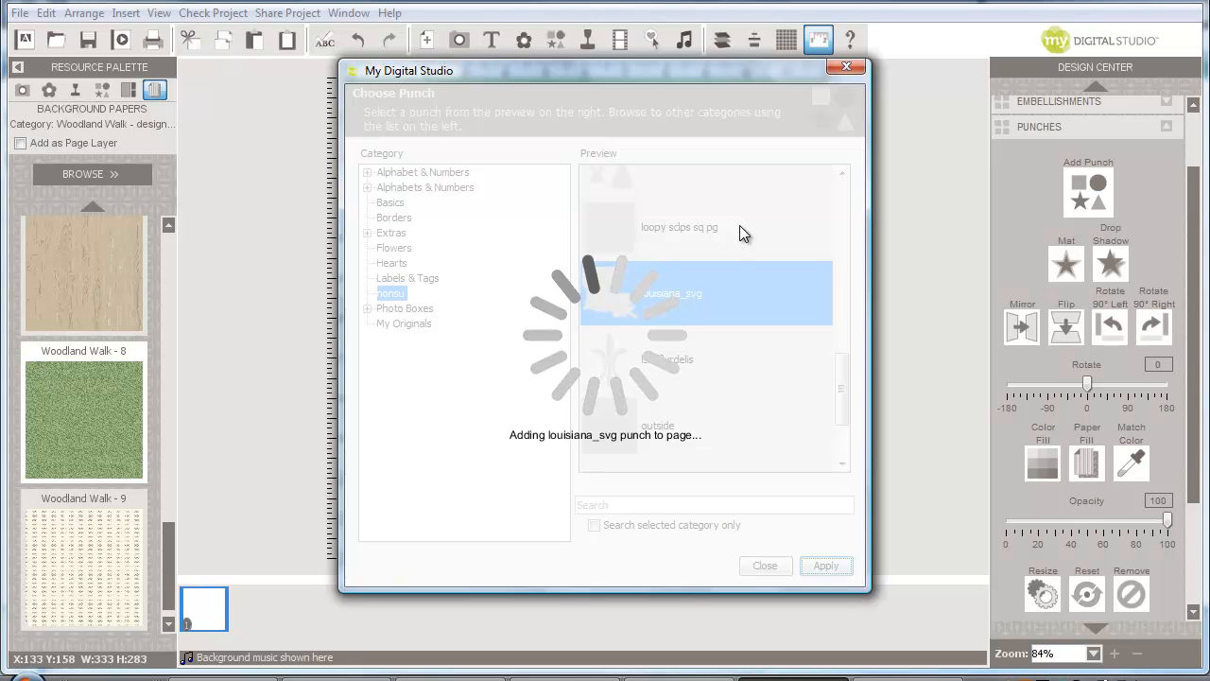
mouse_move(770, 212)
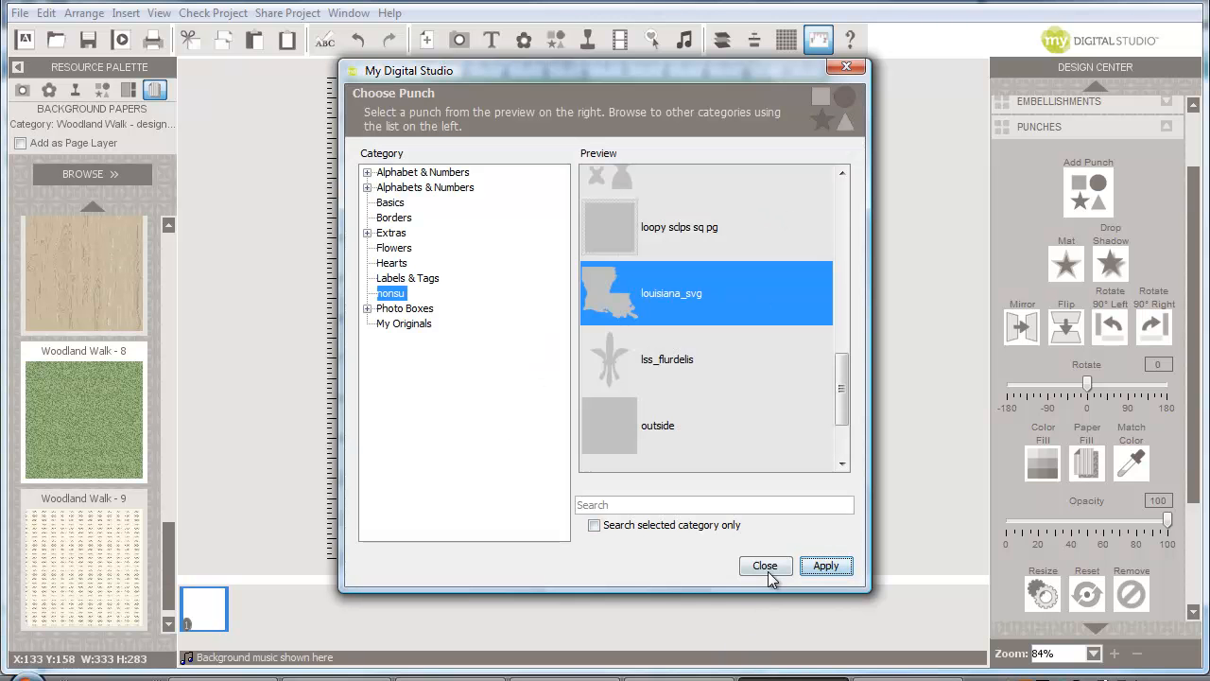
left_click(824, 565)
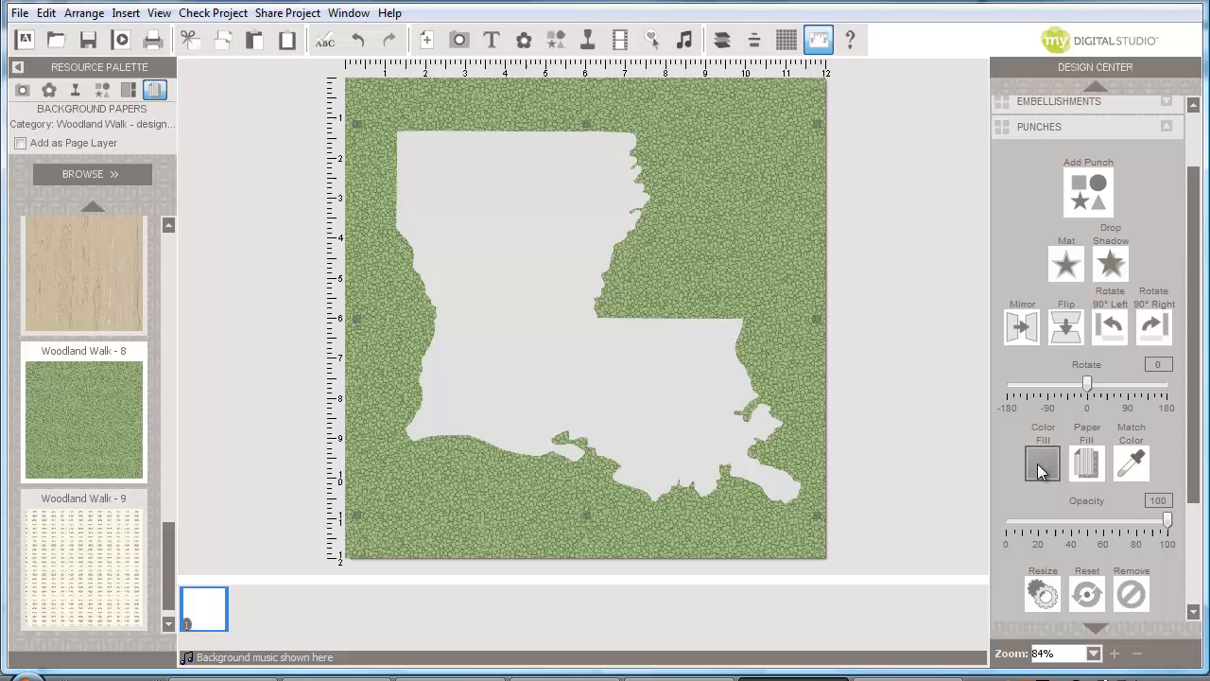
Color Fill the Louisiana shape with the olive green swatch
left_click(1042, 464)
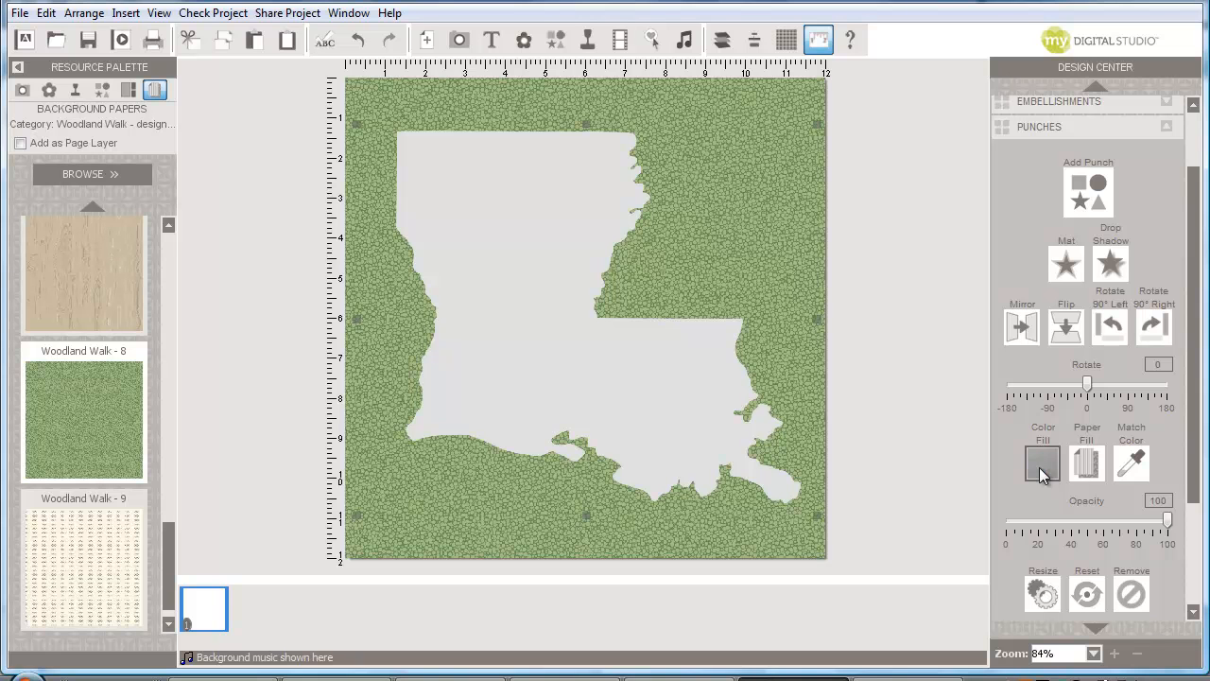
left_click(1042, 461)
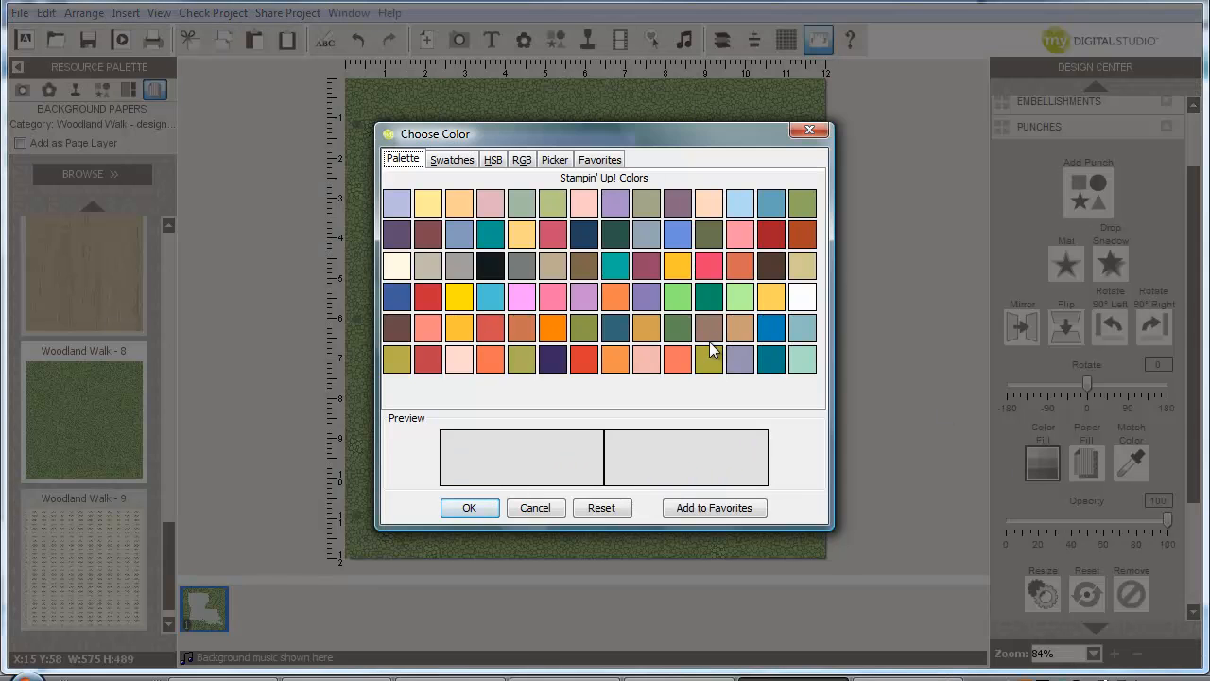
mouse_move(709, 357)
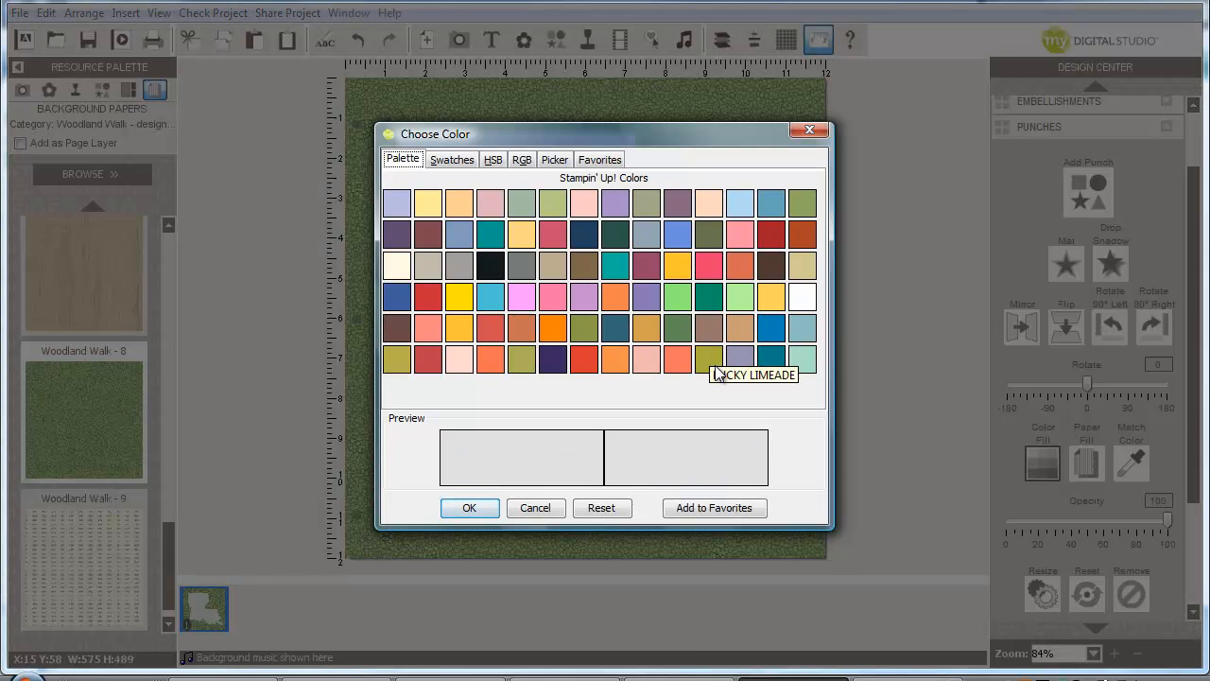
left_click(707, 357)
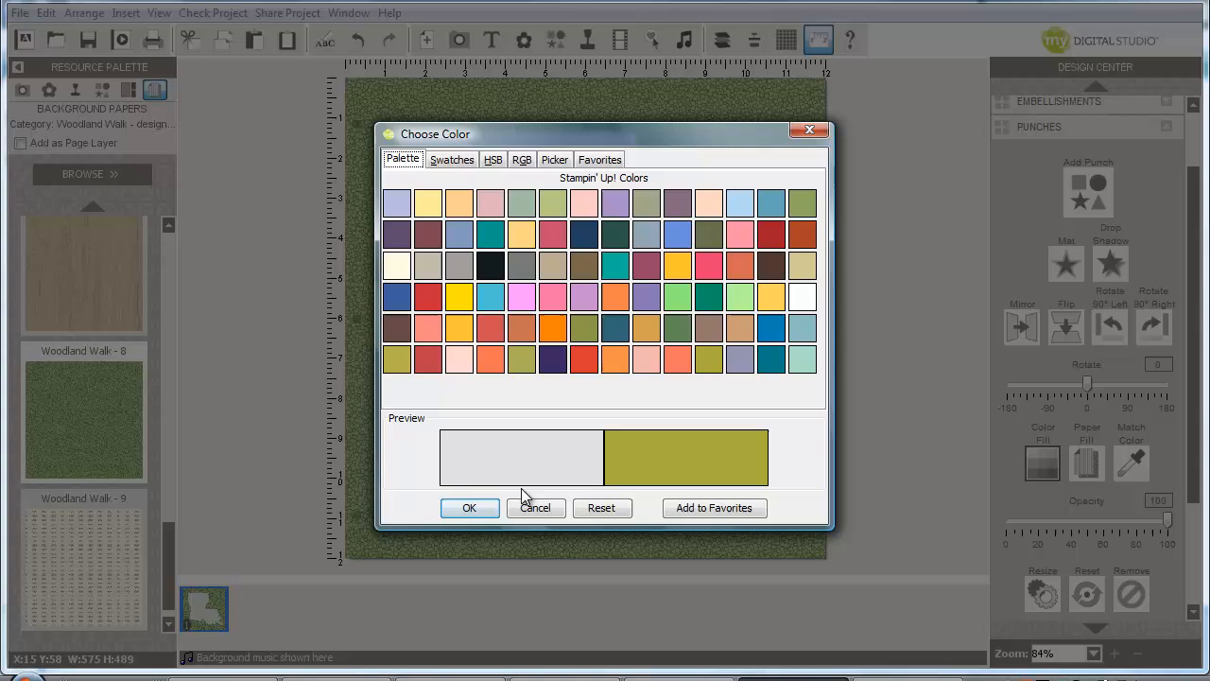
left_click(469, 507)
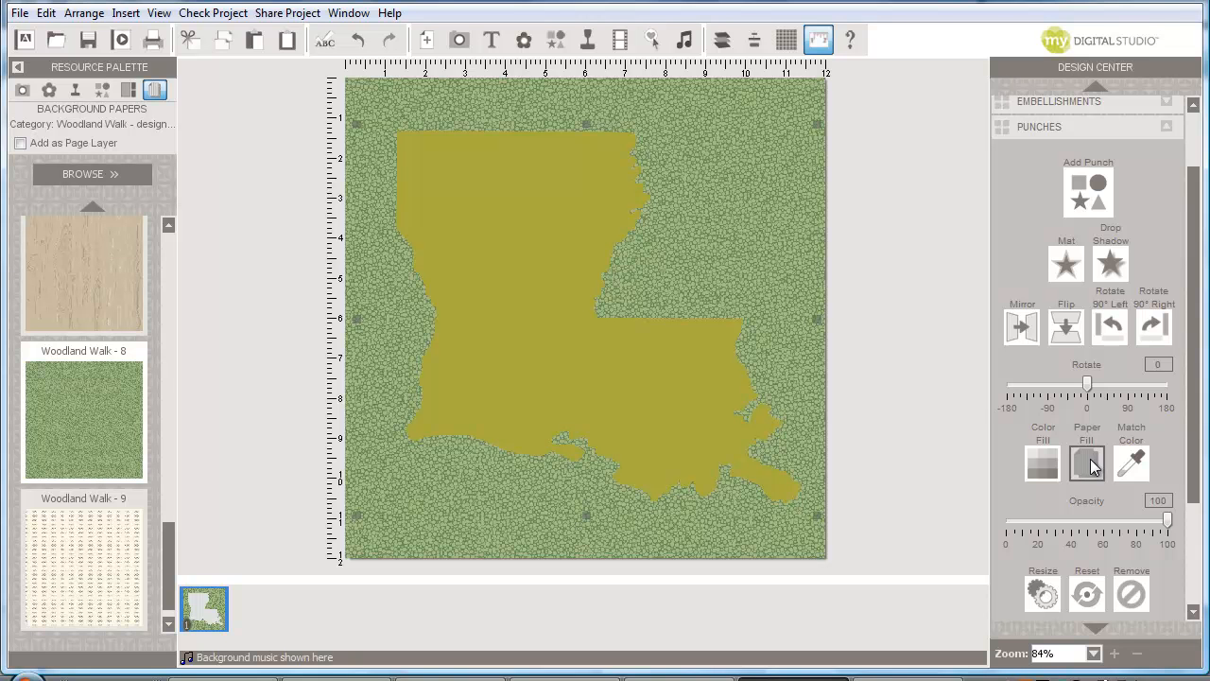
mouse_move(1097, 474)
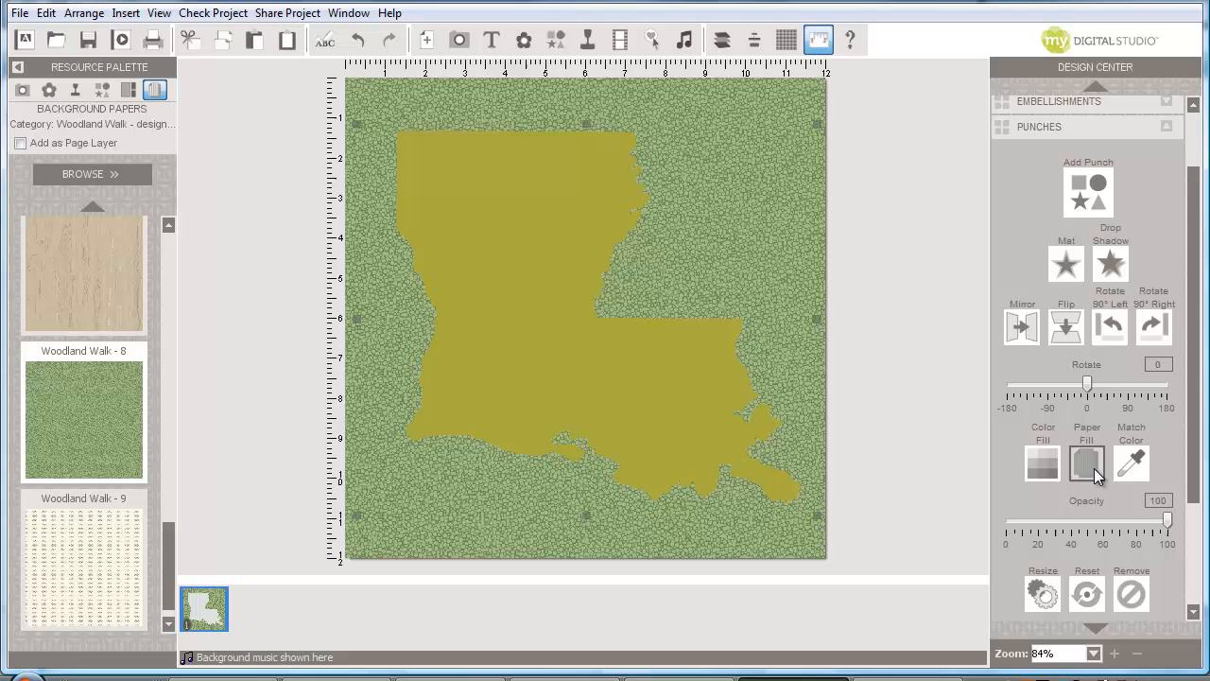
Paper Fill the shape with Woodland Walk designer series paper, then undo back to olive
left_click(1085, 461)
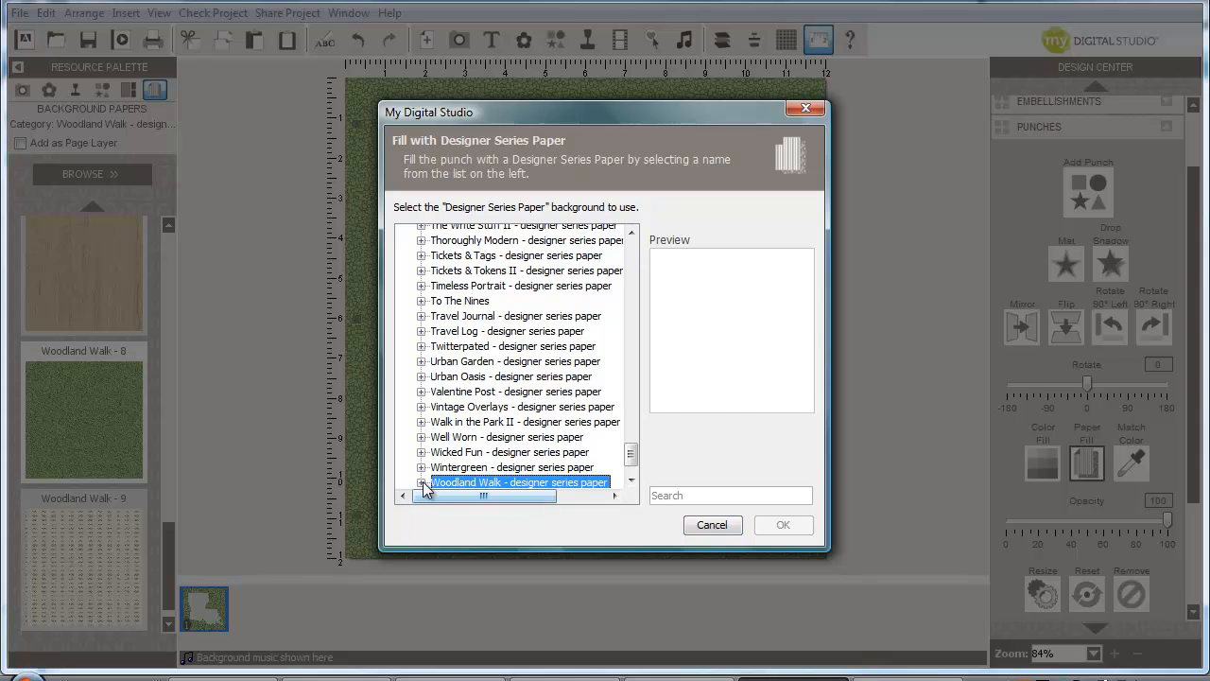
left_click(422, 482)
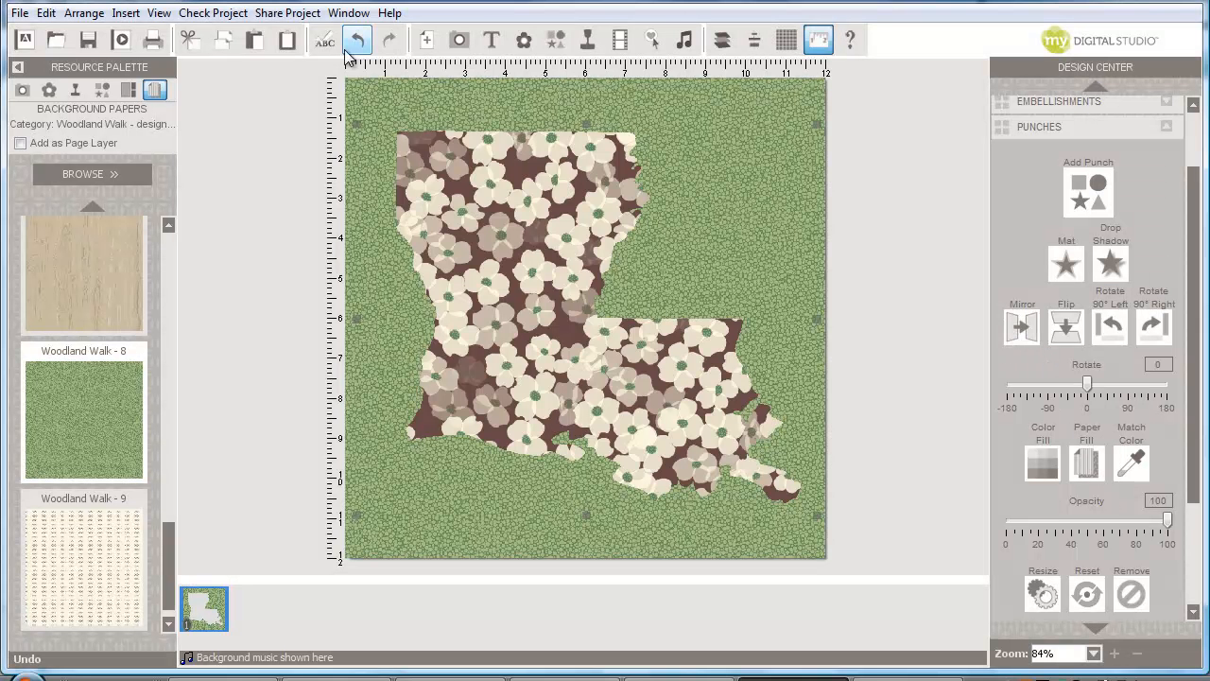
left_click(359, 39)
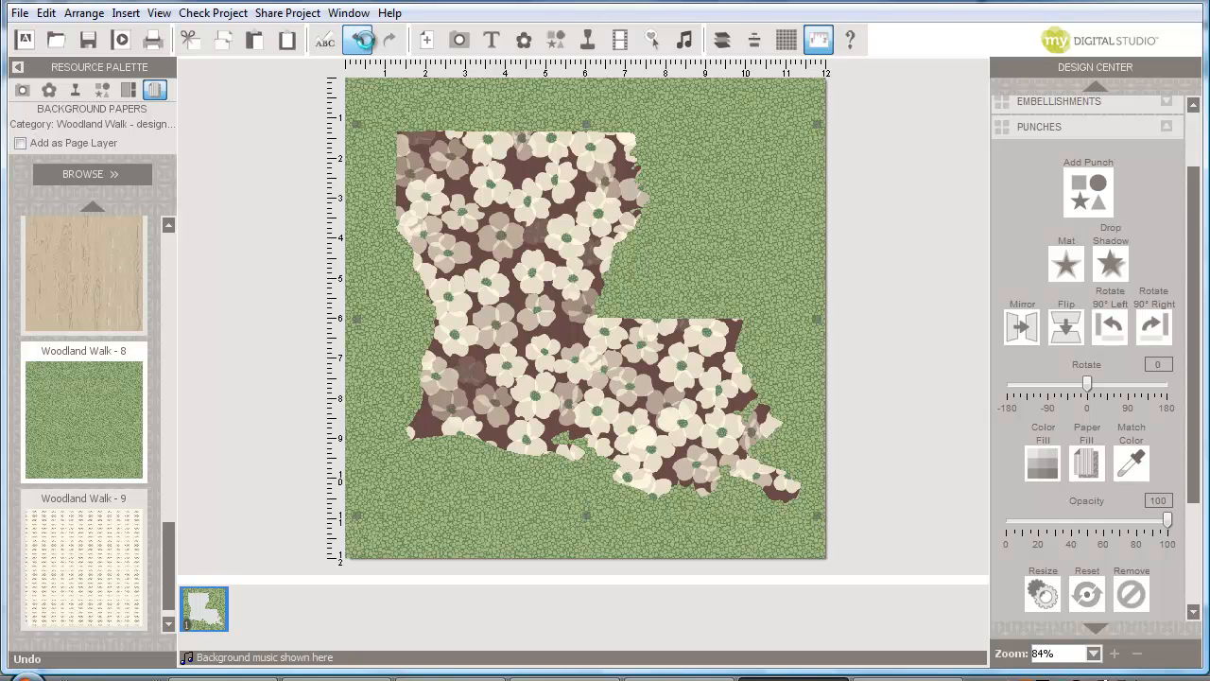
left_click(358, 40)
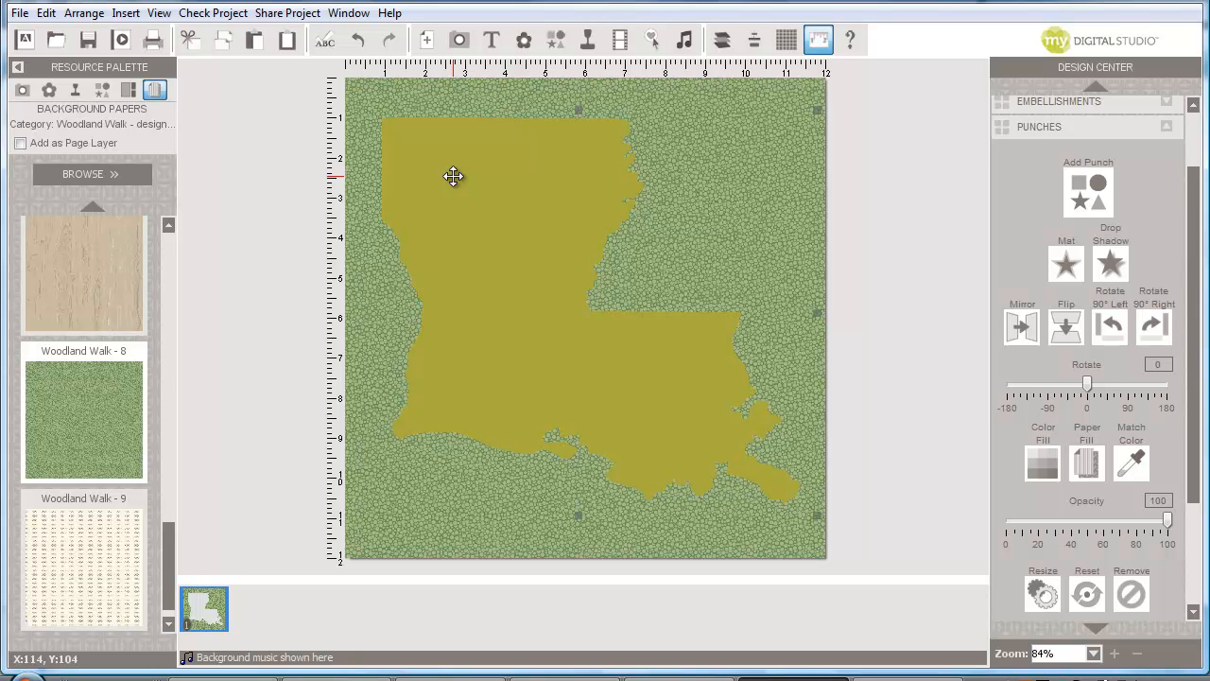
mouse_move(454, 174)
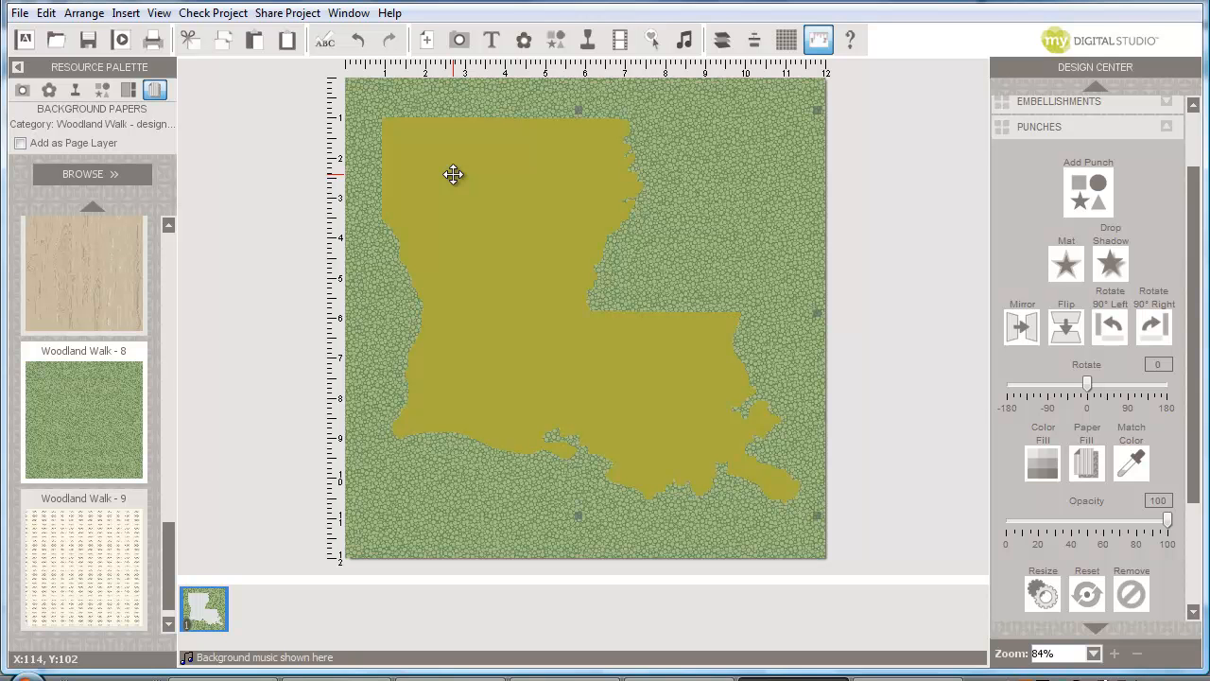